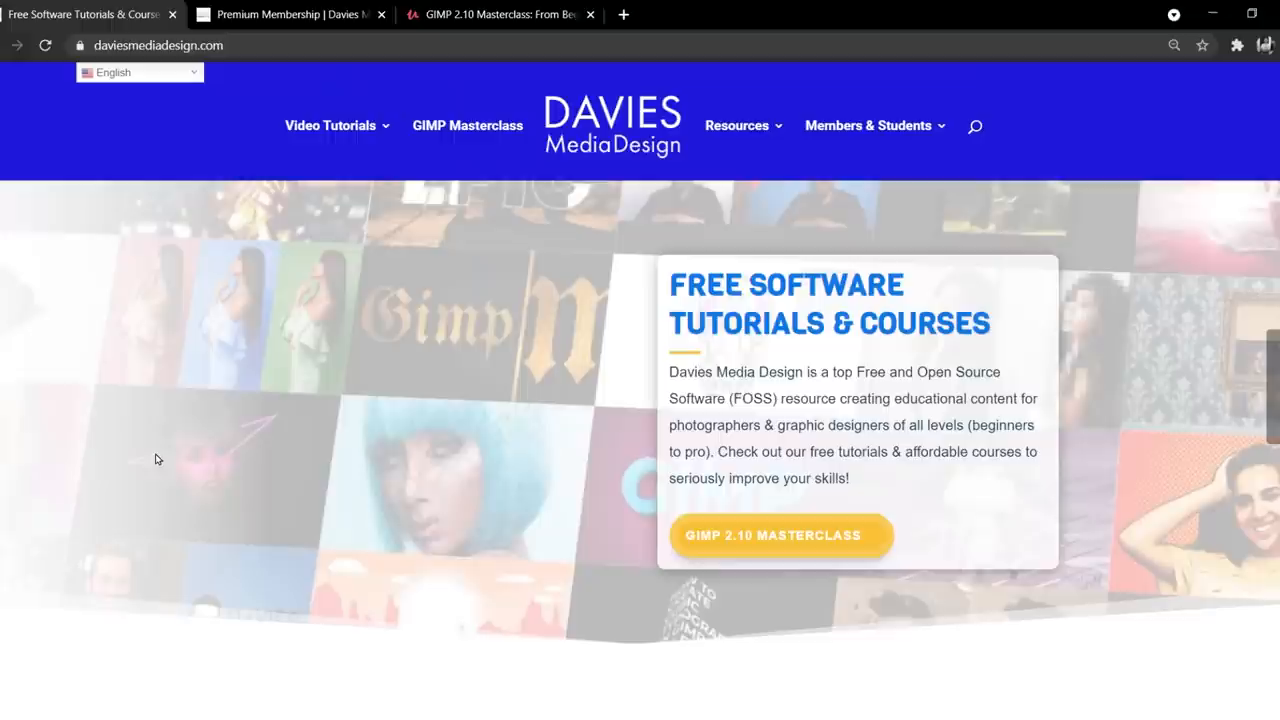
# Scroll the Davies Media Design homepage and switch to the GIMP 2.10 Masterclass Udemy tab.
pyautogui.scroll(-3)
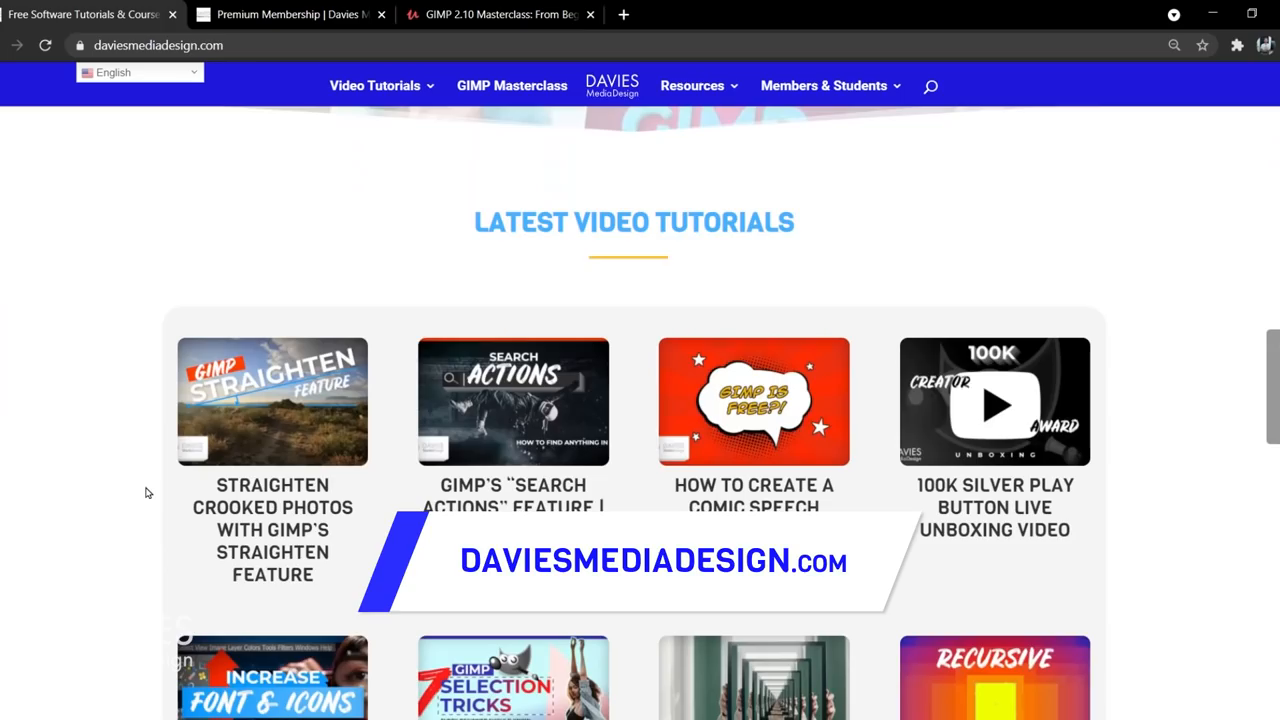
pyautogui.scroll(-3)
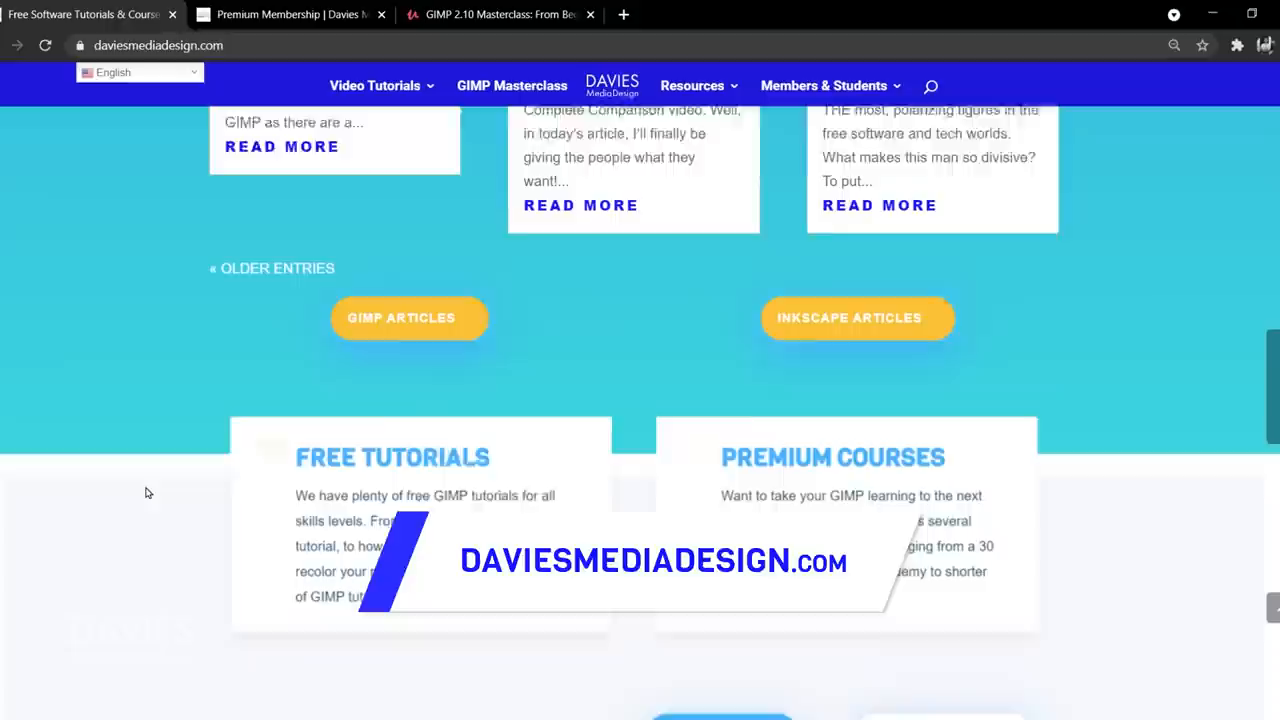
pyautogui.click(498, 14)
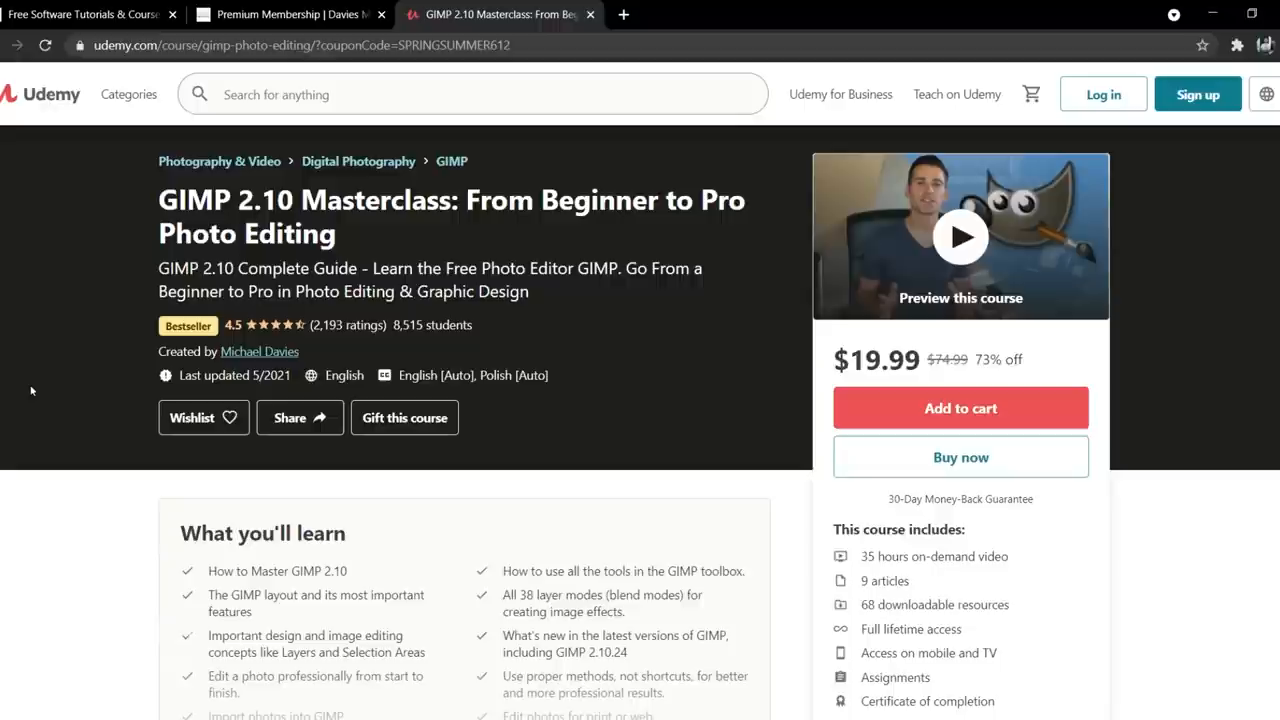
# Switch to the Krita window showing the IMG_7650.CR2 landscape photo.
pyautogui.click(85, 14)
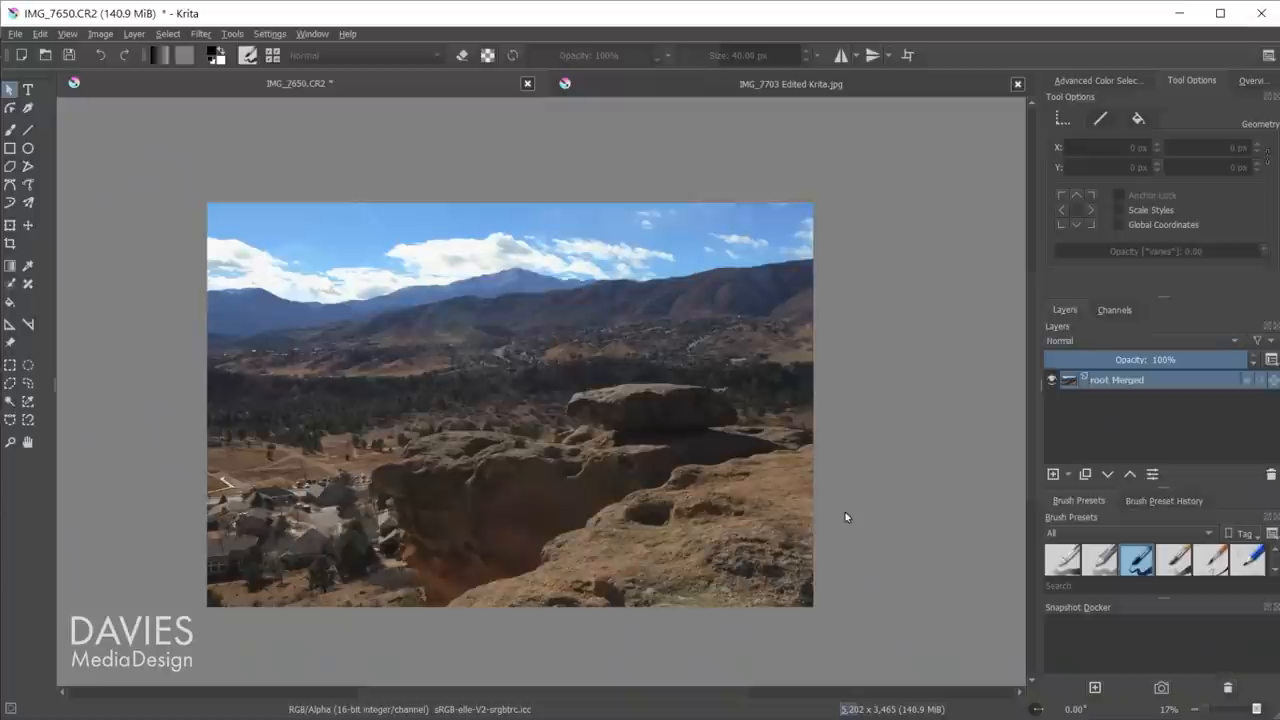
# View the IMG_7703 Edited Krita.jpg document, then switch to the mountain road photo.
pyautogui.click(790, 83)
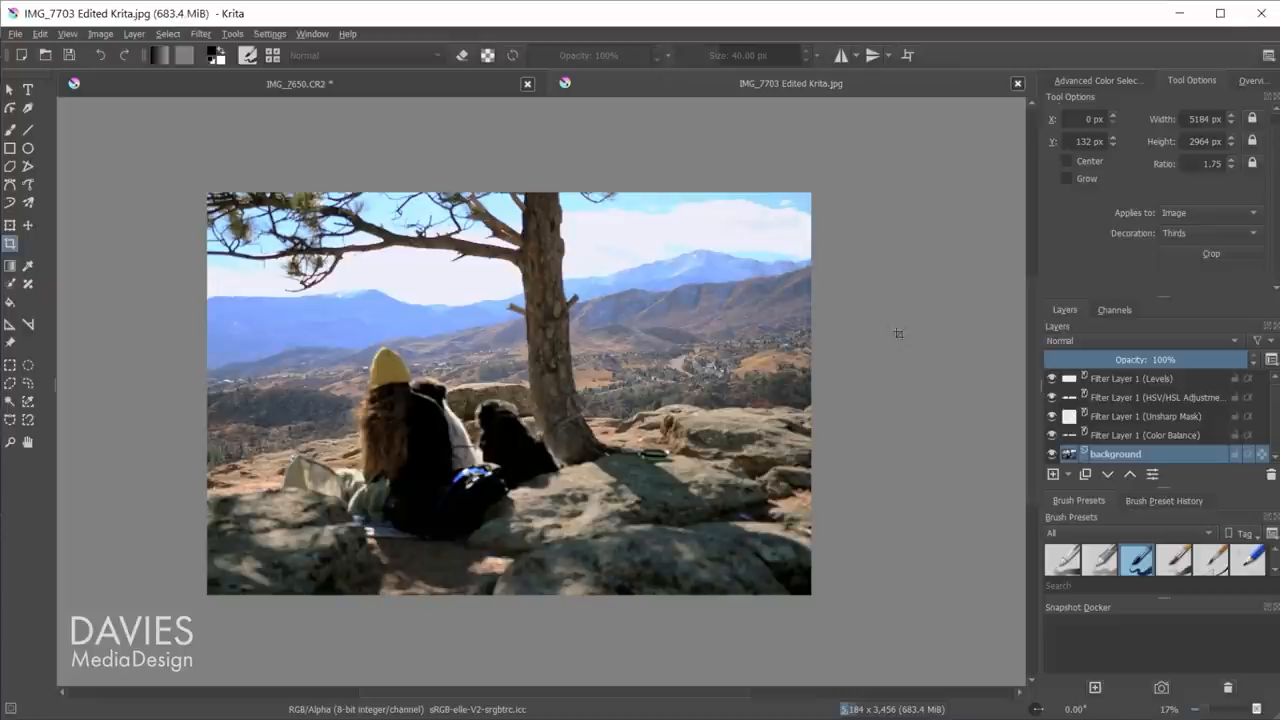
pyautogui.click(300, 83)
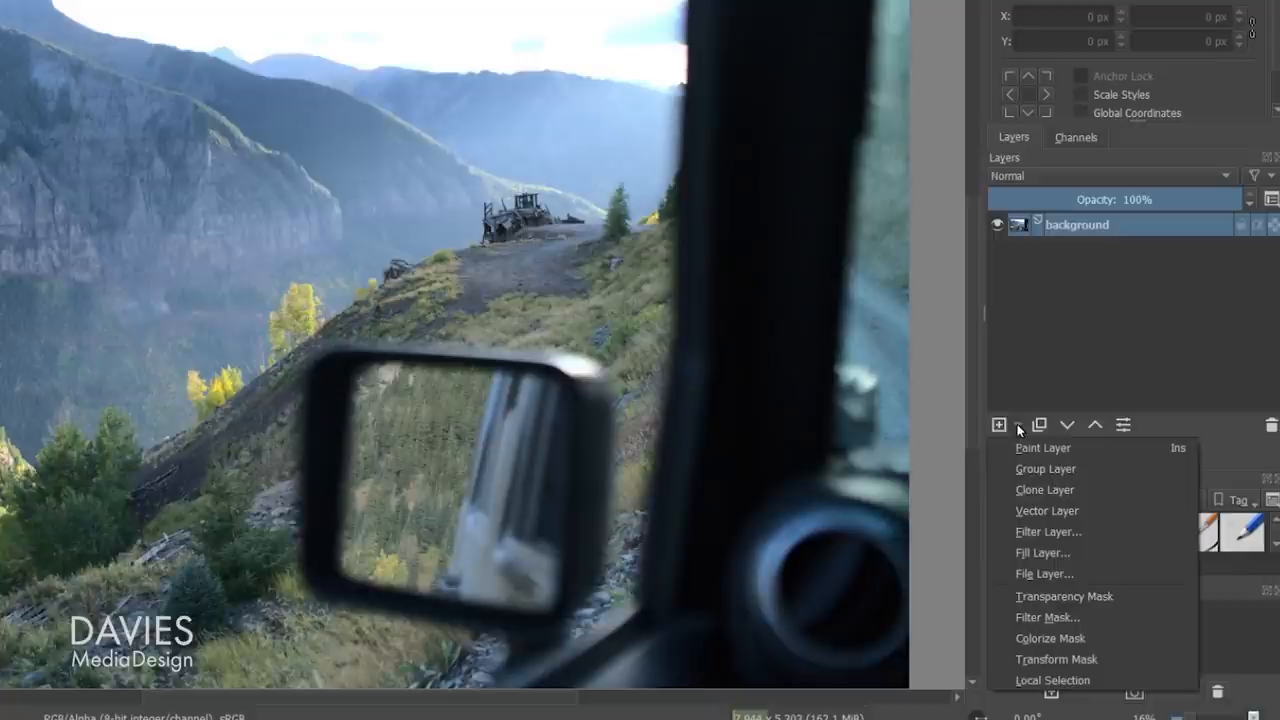
pyautogui.moveTo(1110, 531)
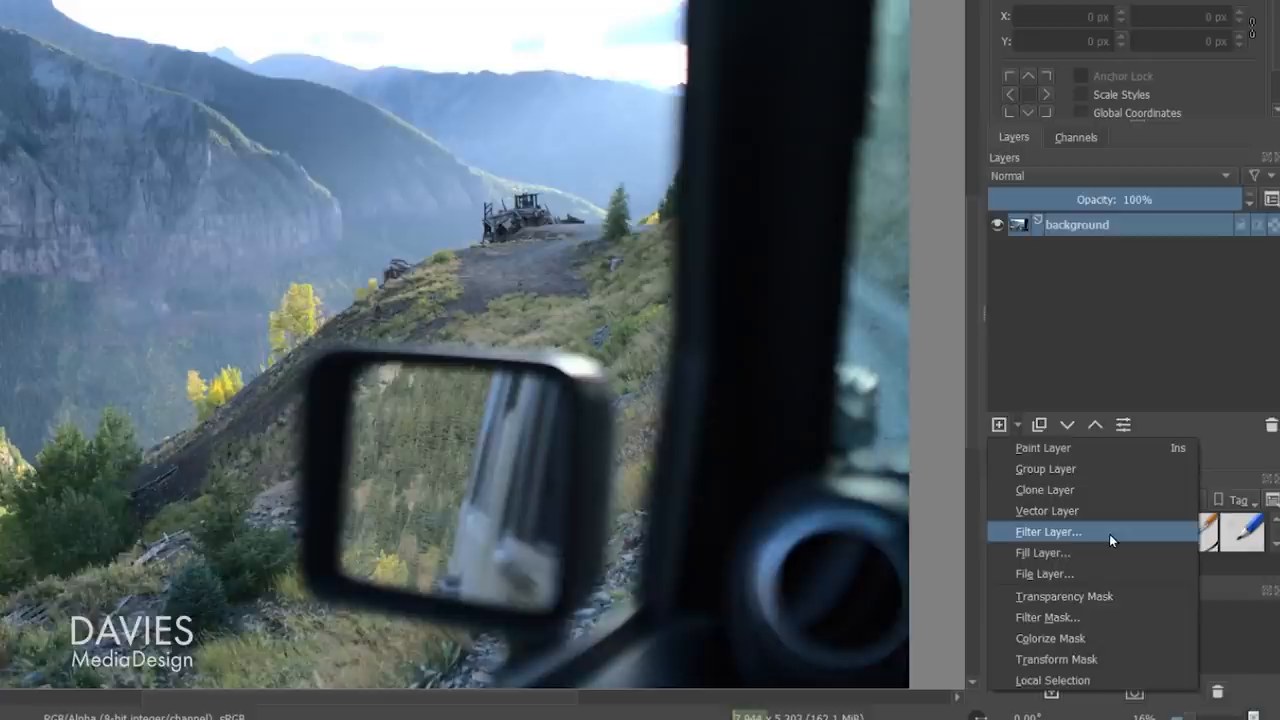
# Add a filter layer above the mountain road photo's background.
pyautogui.click(1048, 531)
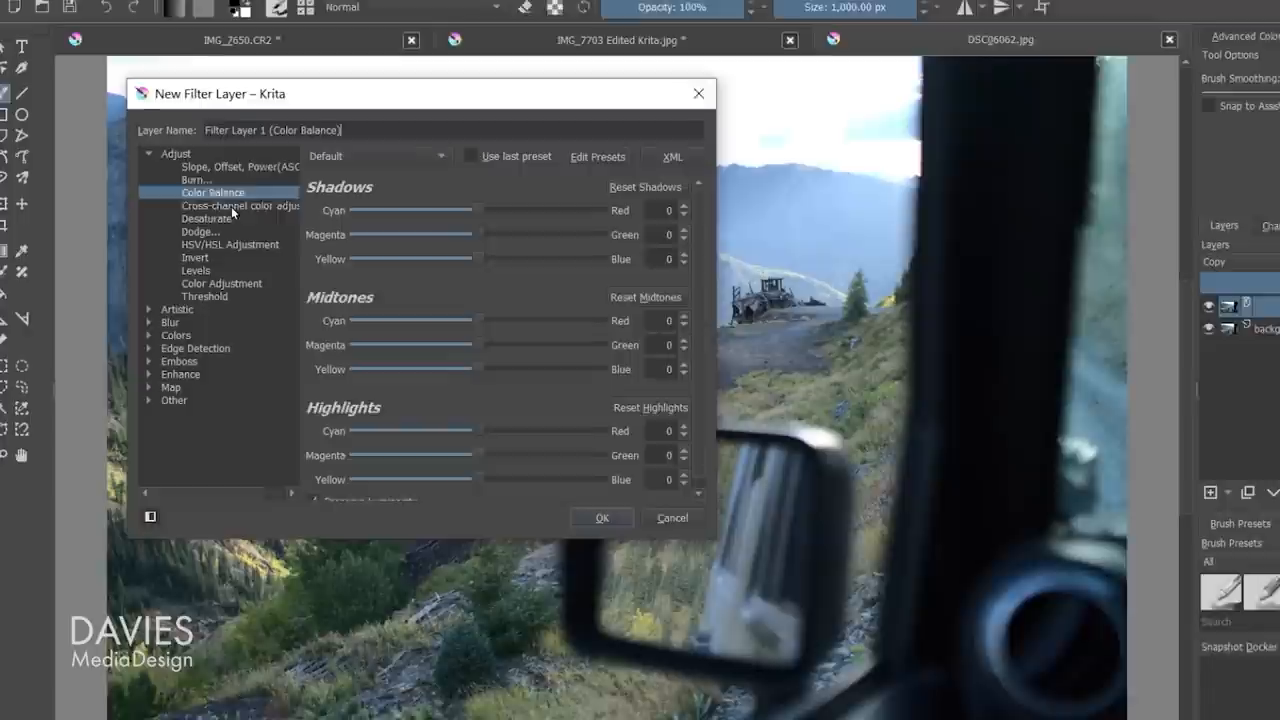
# Preview Dodge, Levels, Halftone and an Enhance filter, then settle on Levels.
pyautogui.click(242, 235)
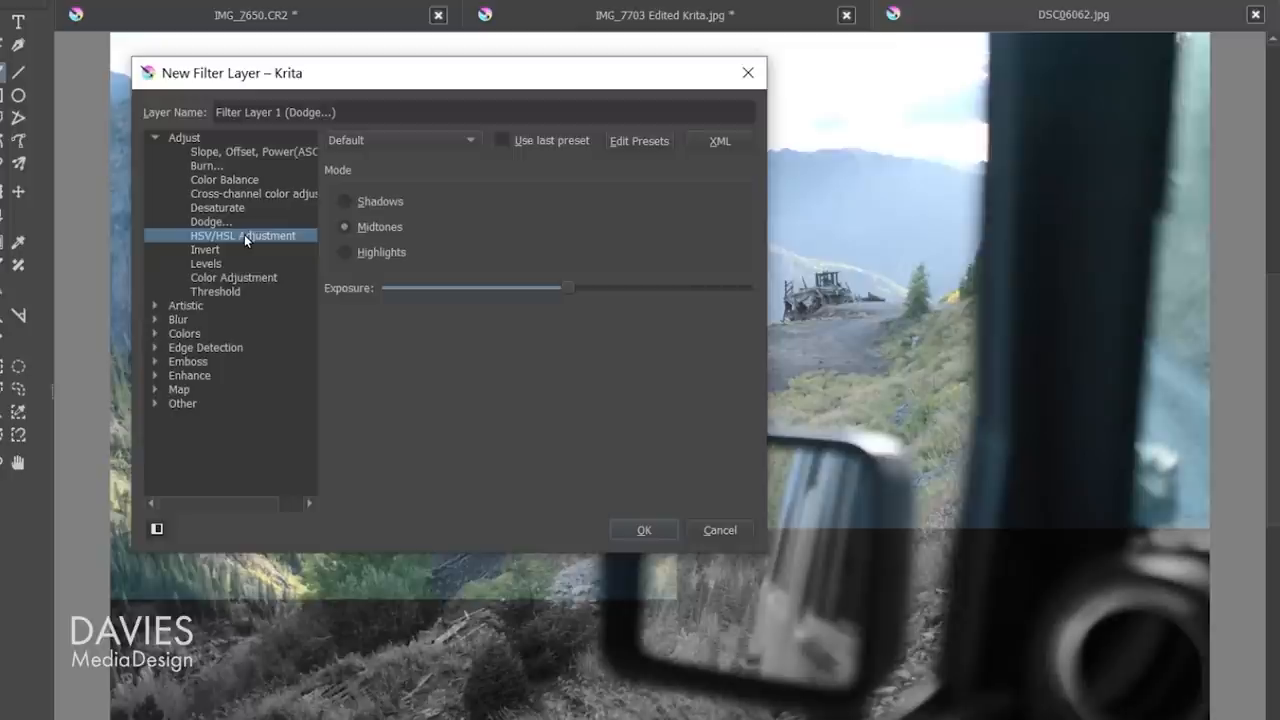
pyautogui.click(205, 263)
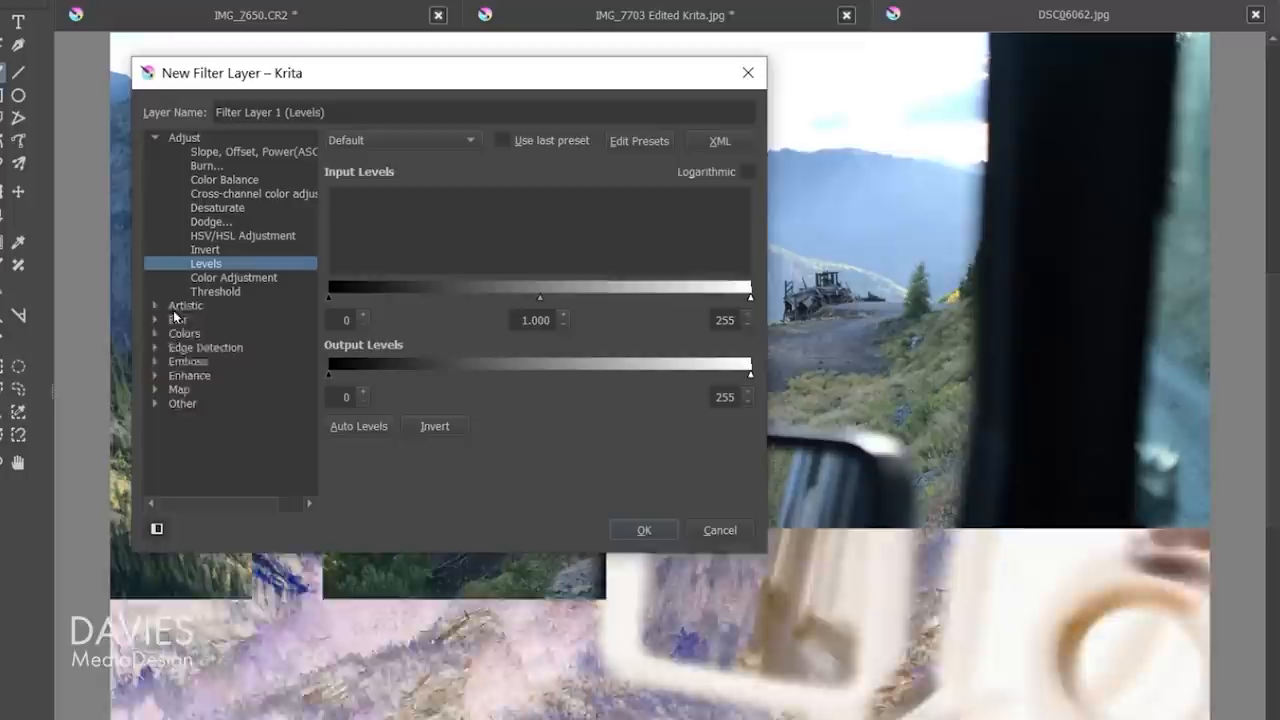
pyautogui.click(210, 319)
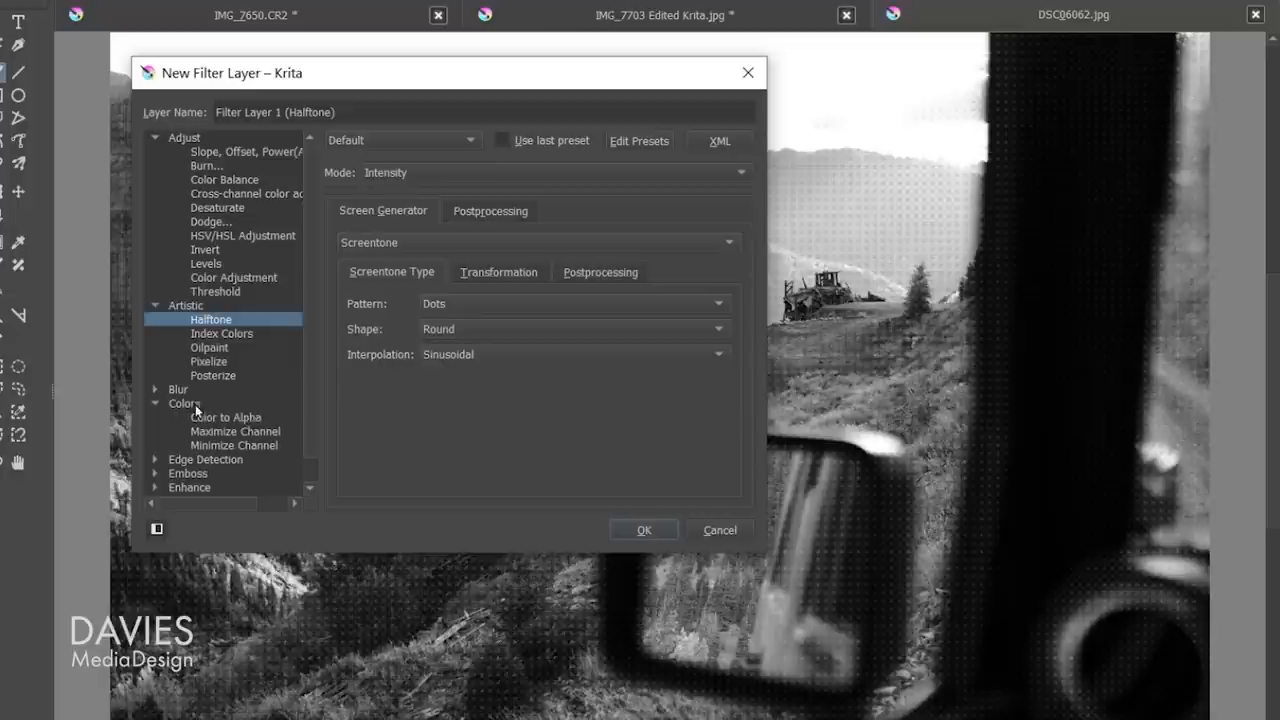
pyautogui.scroll(-3)
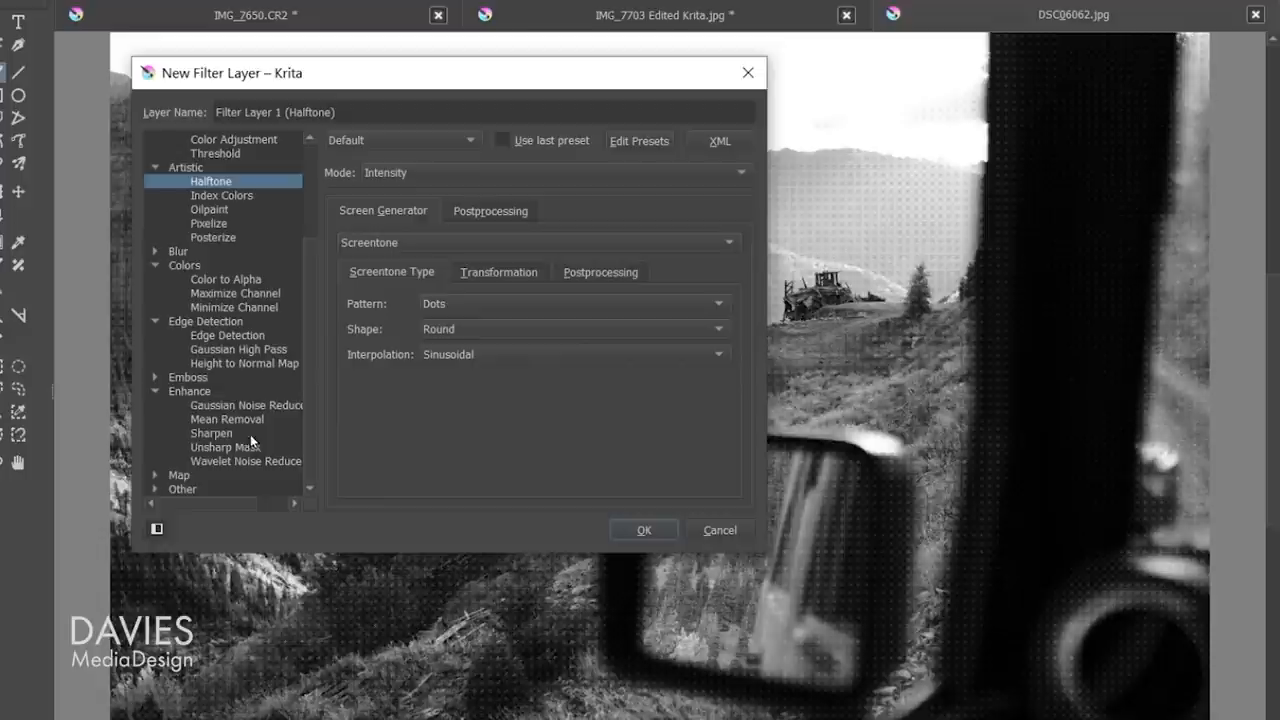
pyautogui.click(226, 447)
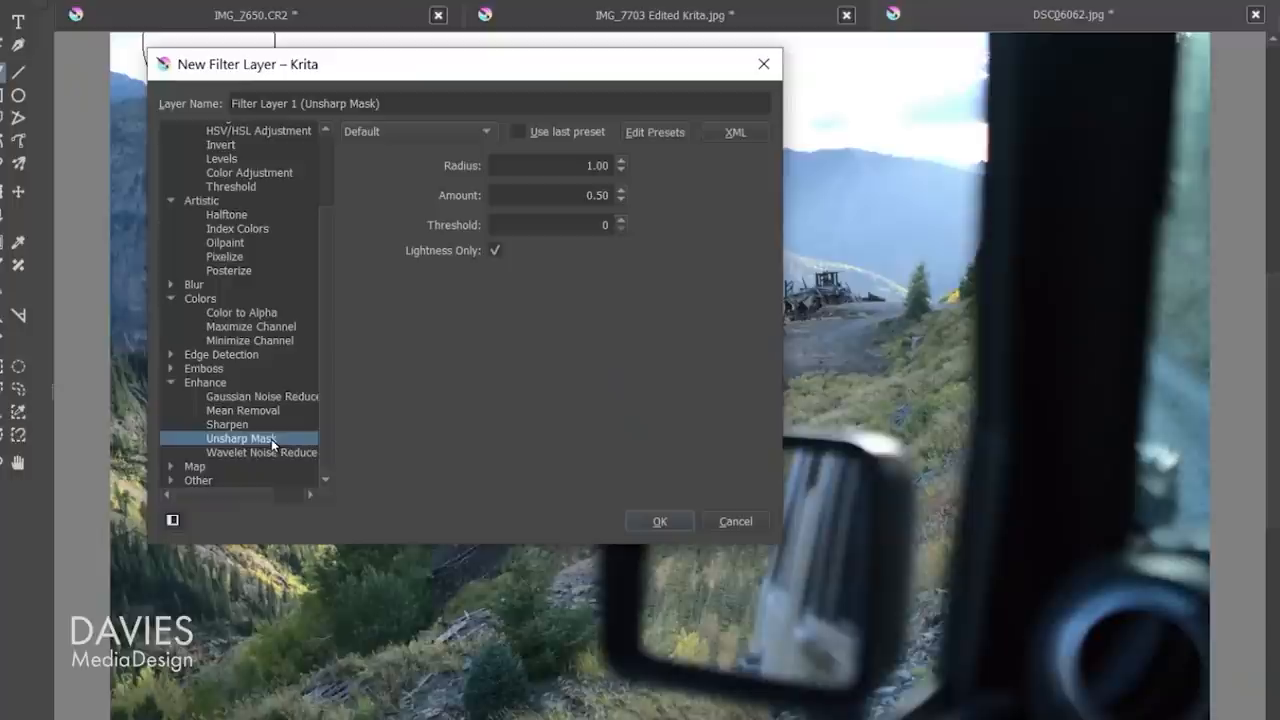
pyautogui.click(221, 252)
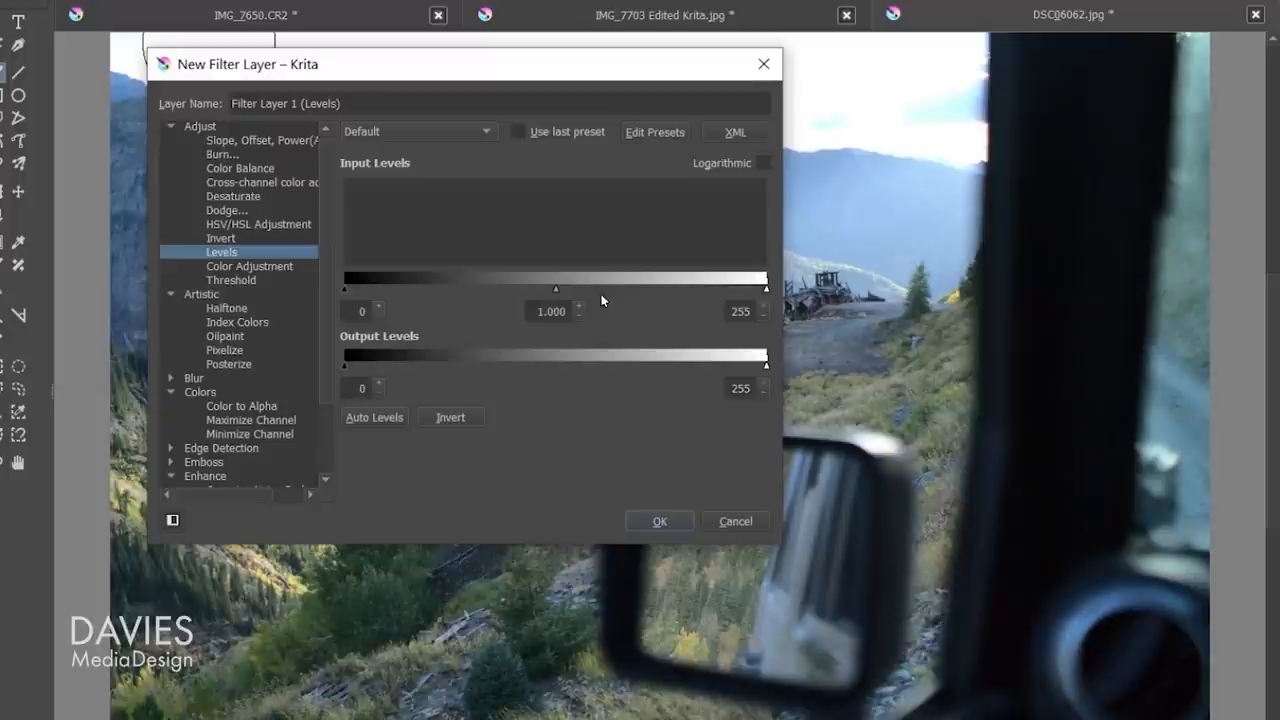
pyautogui.moveTo(690, 309)
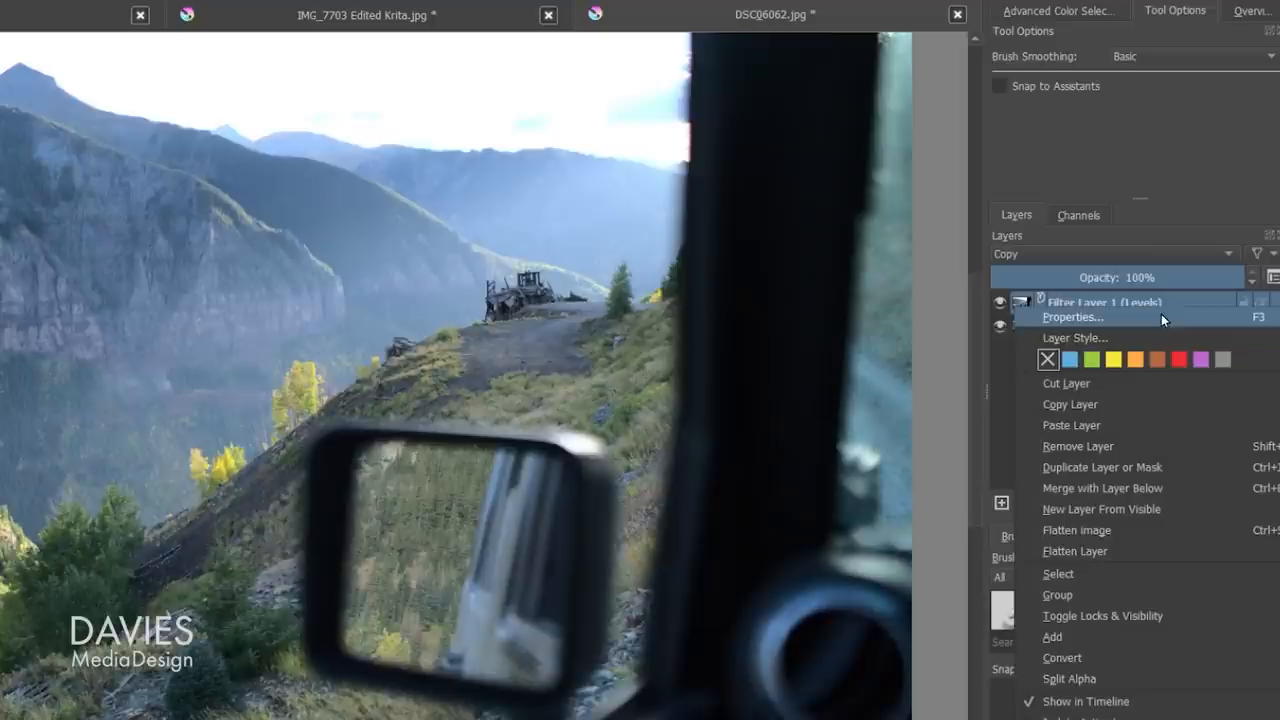
# Inspect the Levels filter layer's properties and close the dialog.
pyautogui.click(1071, 316)
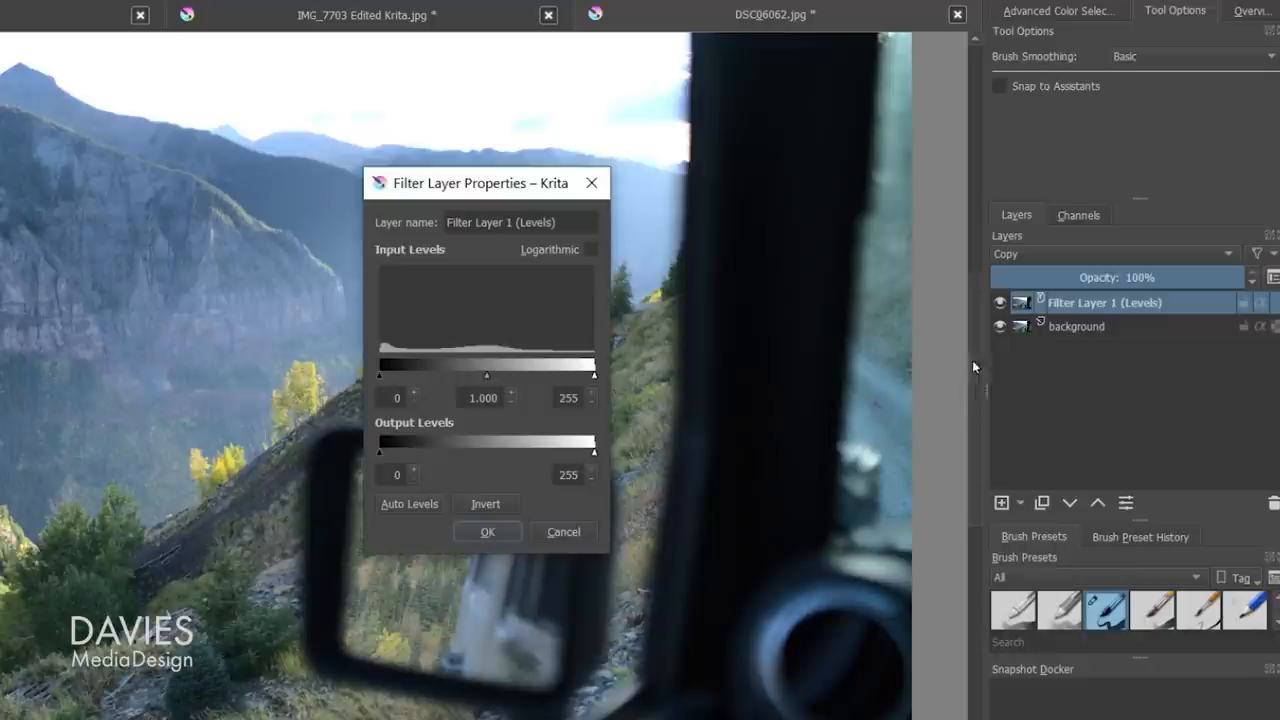
pyautogui.click(165, 37)
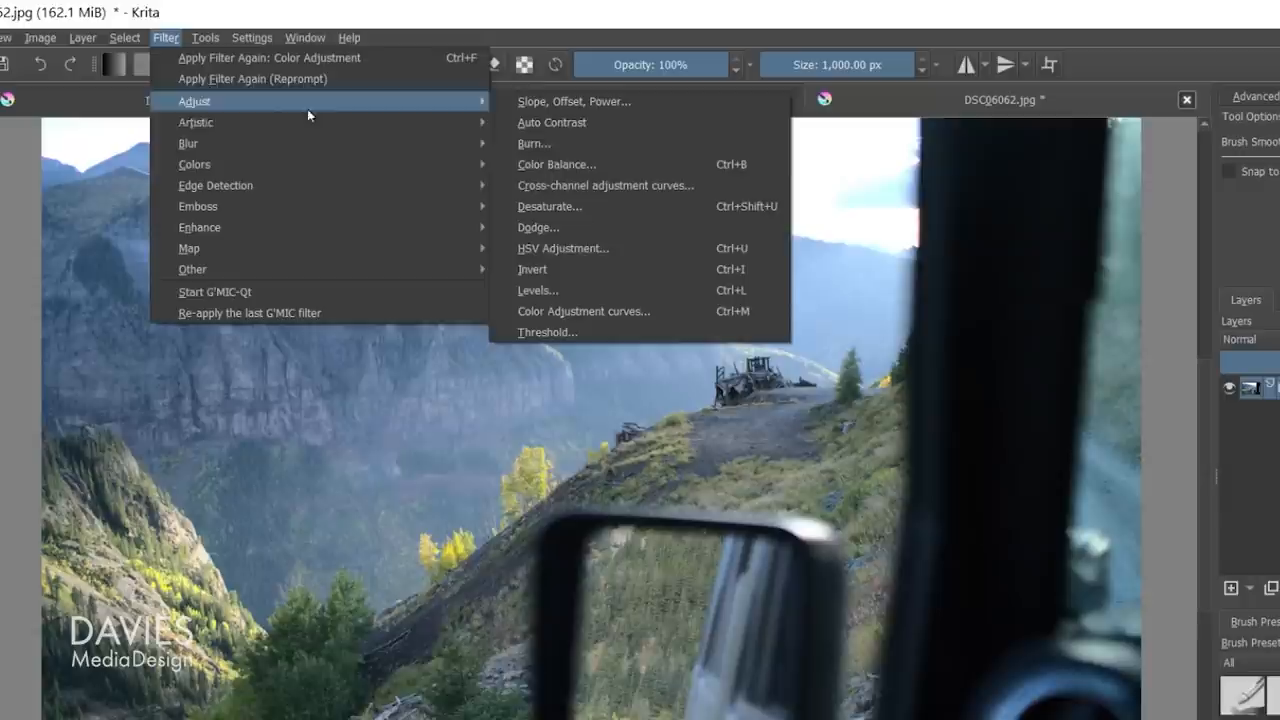
# Close the Filter menu and show the new layer types list.
pyautogui.click(538, 290)
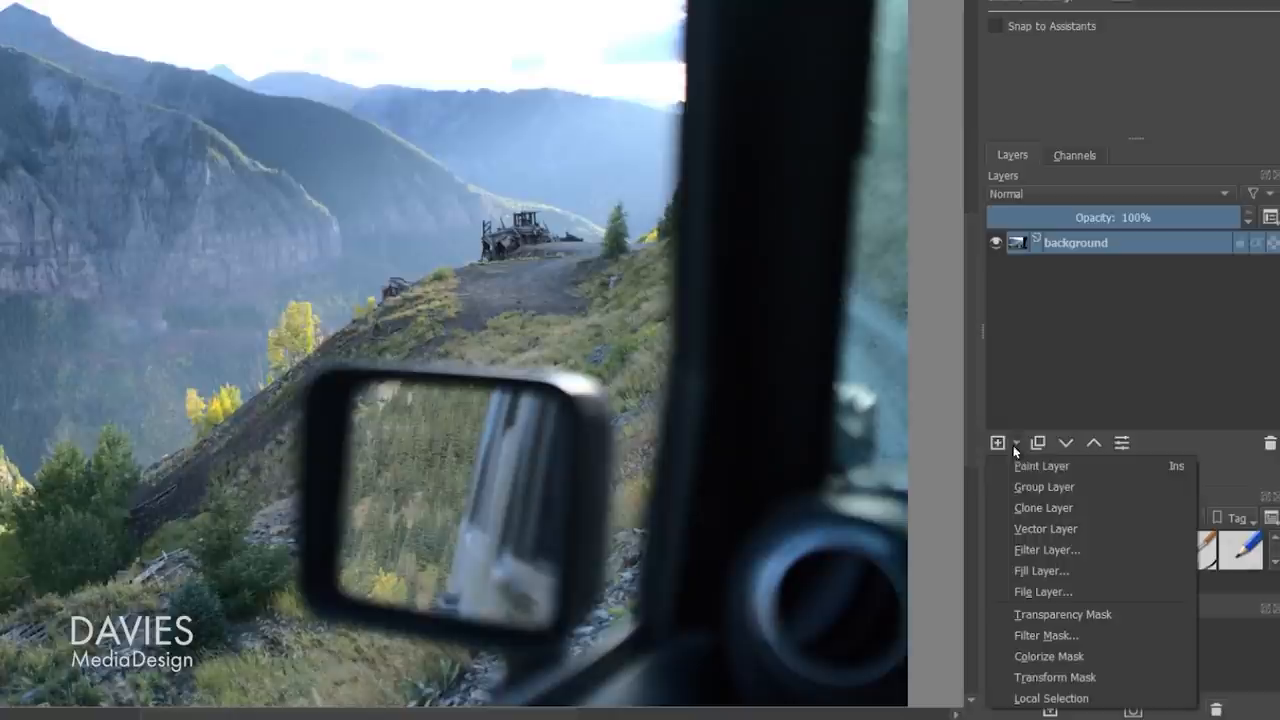
# Start a Levels filter layer, raising the black input and fine-tuning the input levels.
pyautogui.click(1047, 549)
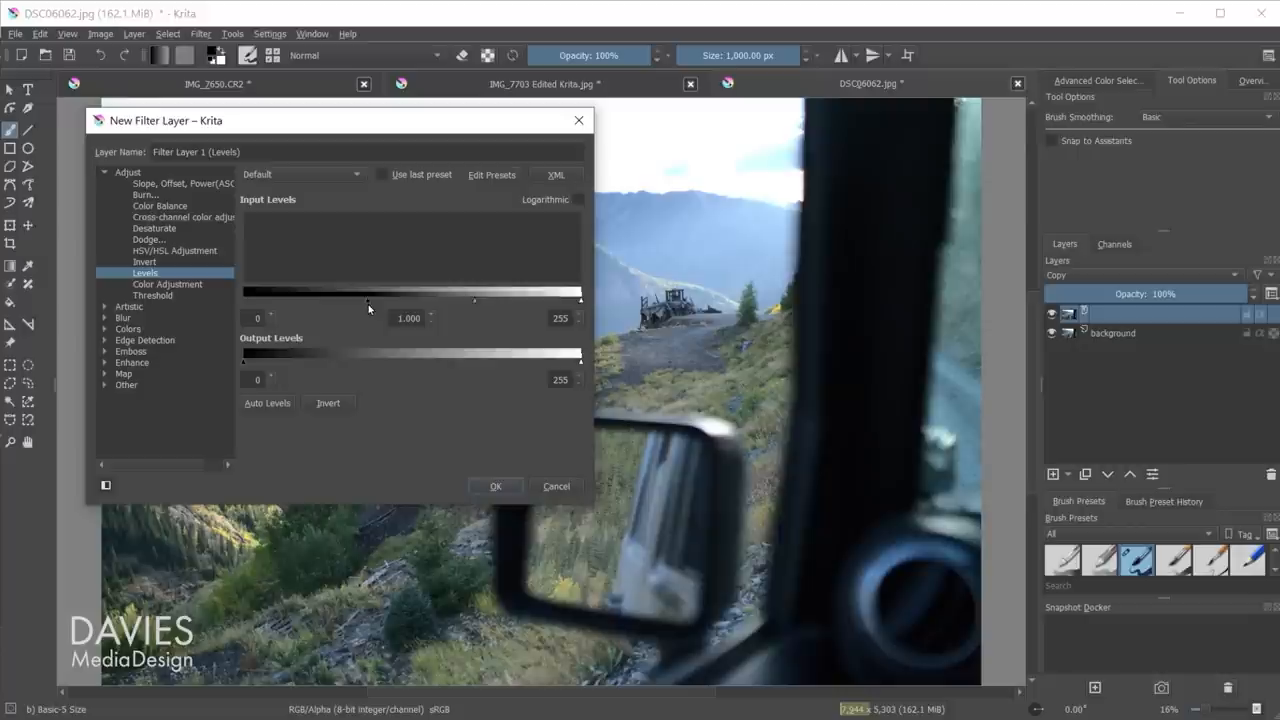
pyautogui.moveTo(242, 301); pyautogui.dragTo(272, 301)
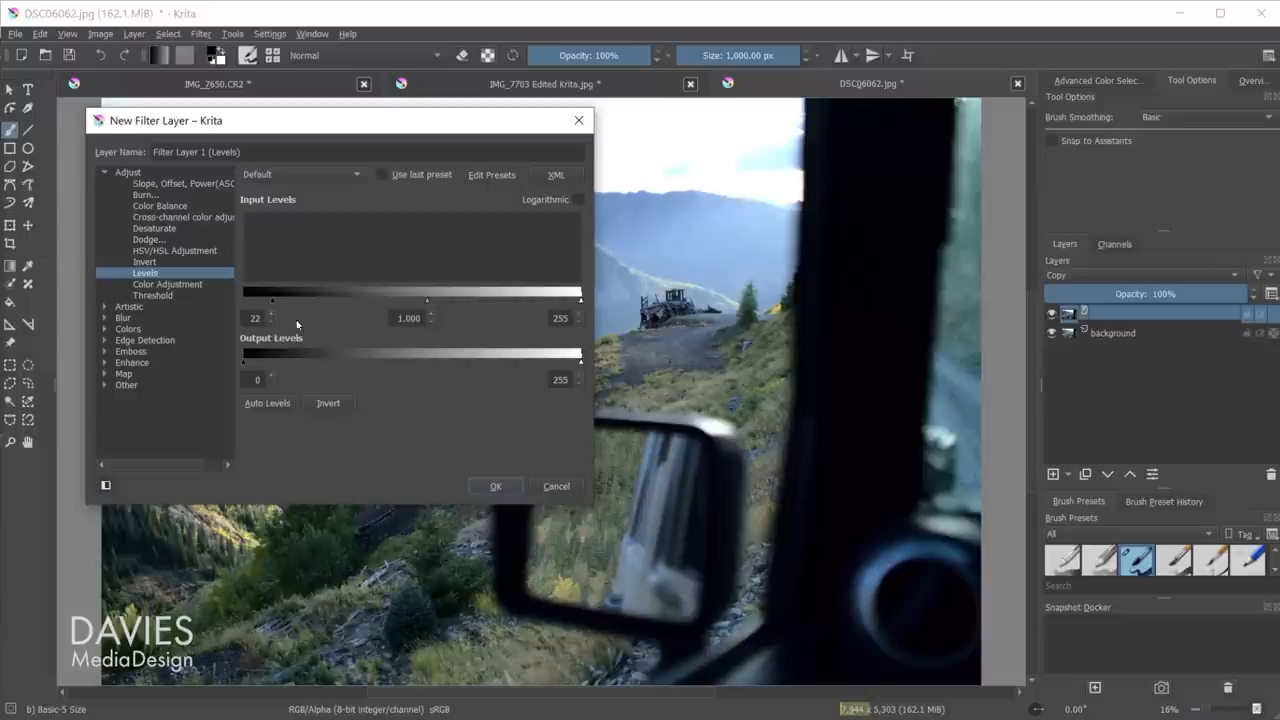
pyautogui.moveTo(580, 300); pyautogui.dragTo(560, 300)
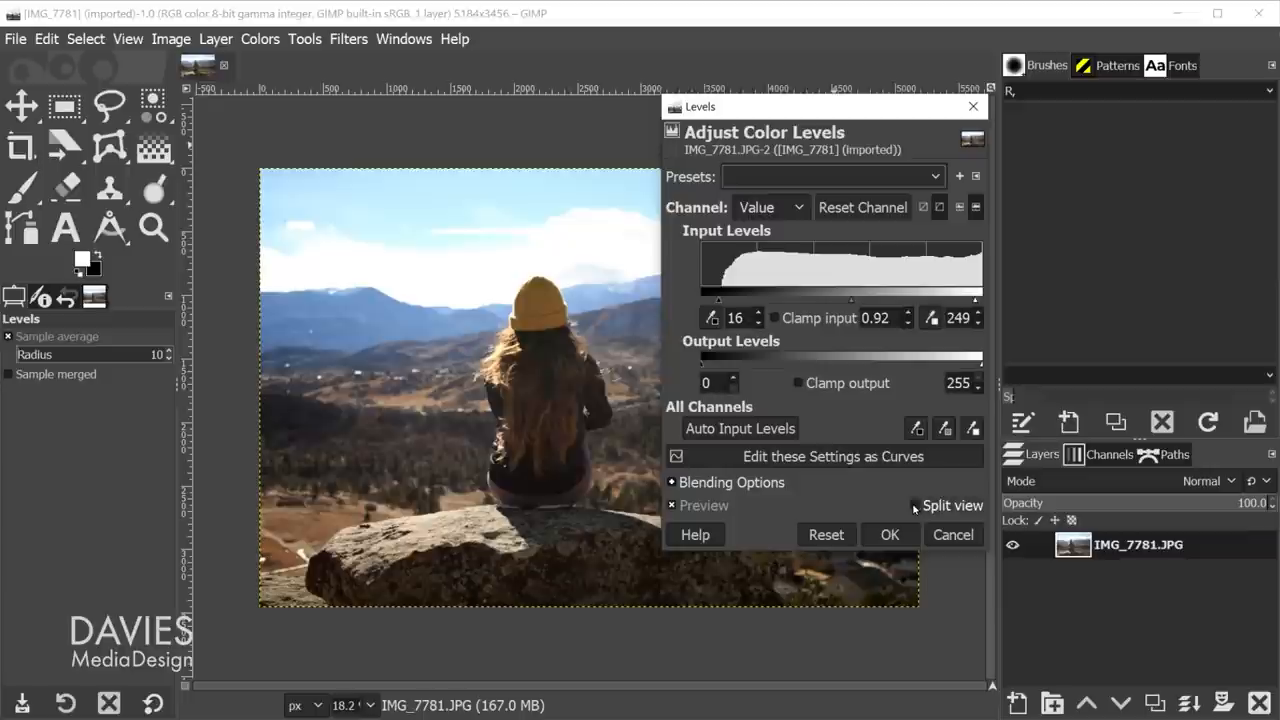
# Toggle Split view to compare the GIMP levels change at 16, 0.92 and 249.
pyautogui.click(770, 207)
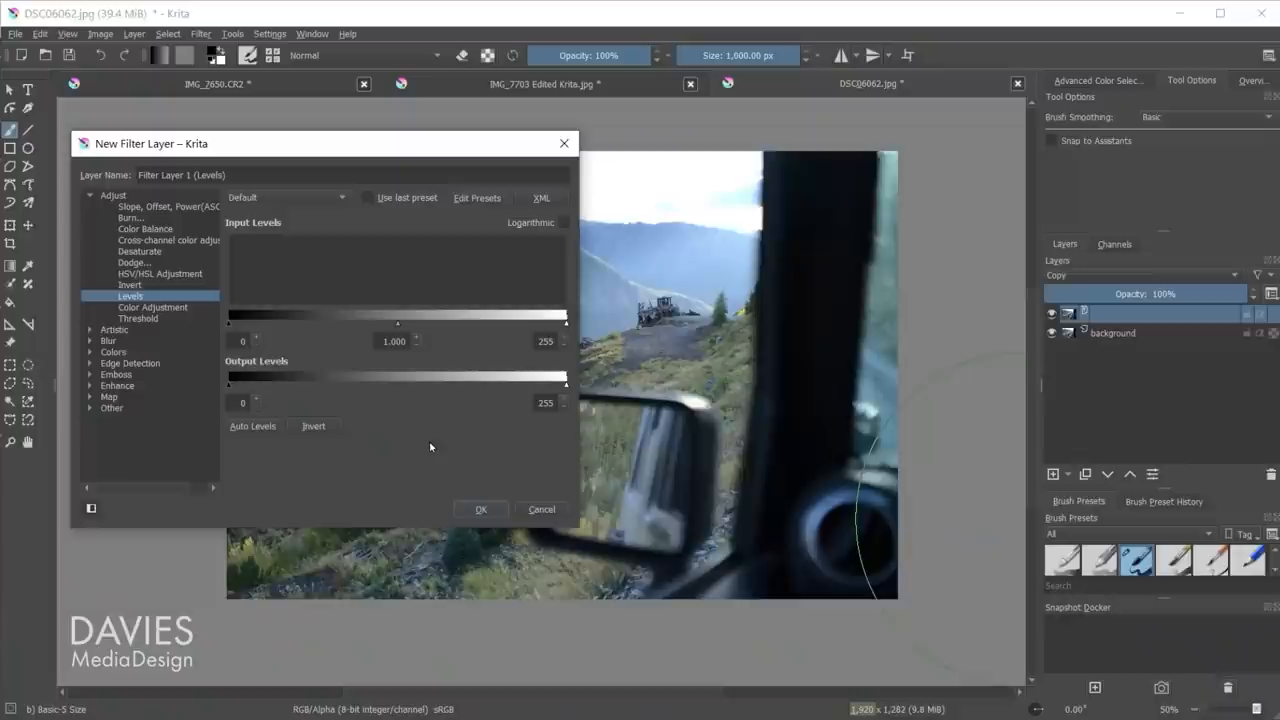
# Preview Gaussian Blur in the New Filter Layer dialog, then cancel without adding it.
pyautogui.click(143, 363)
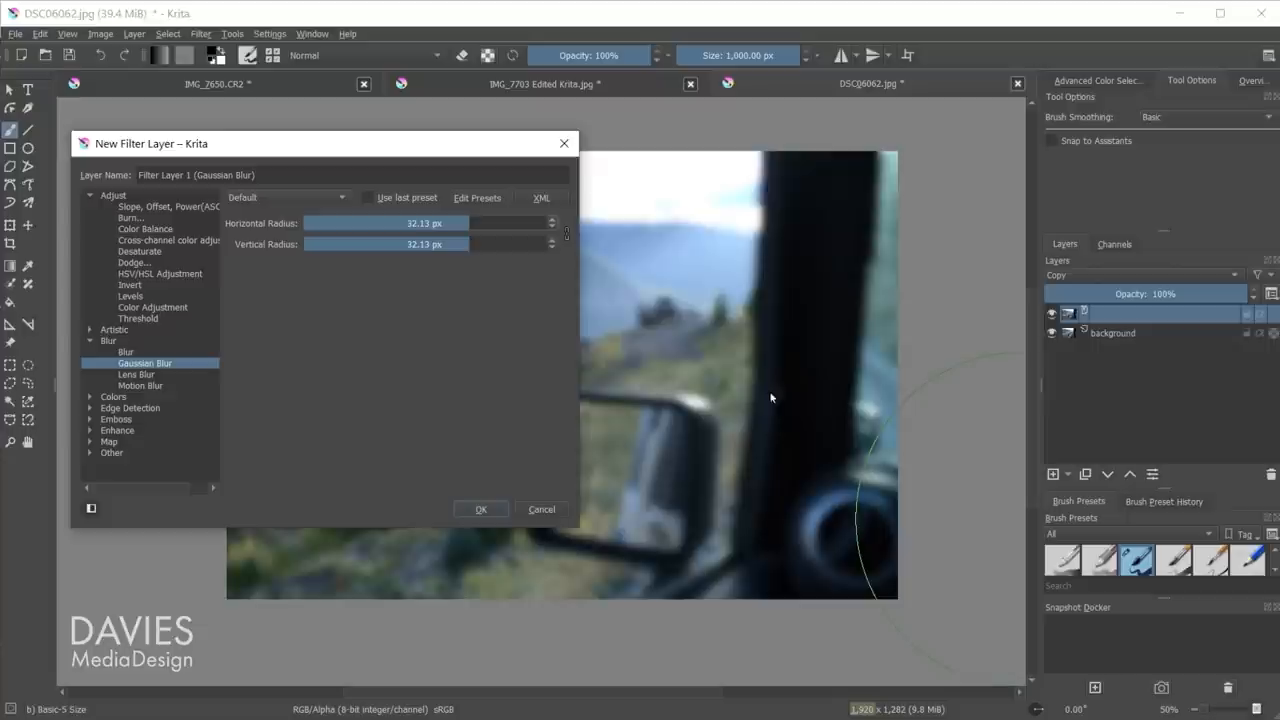
pyautogui.click(541, 509)
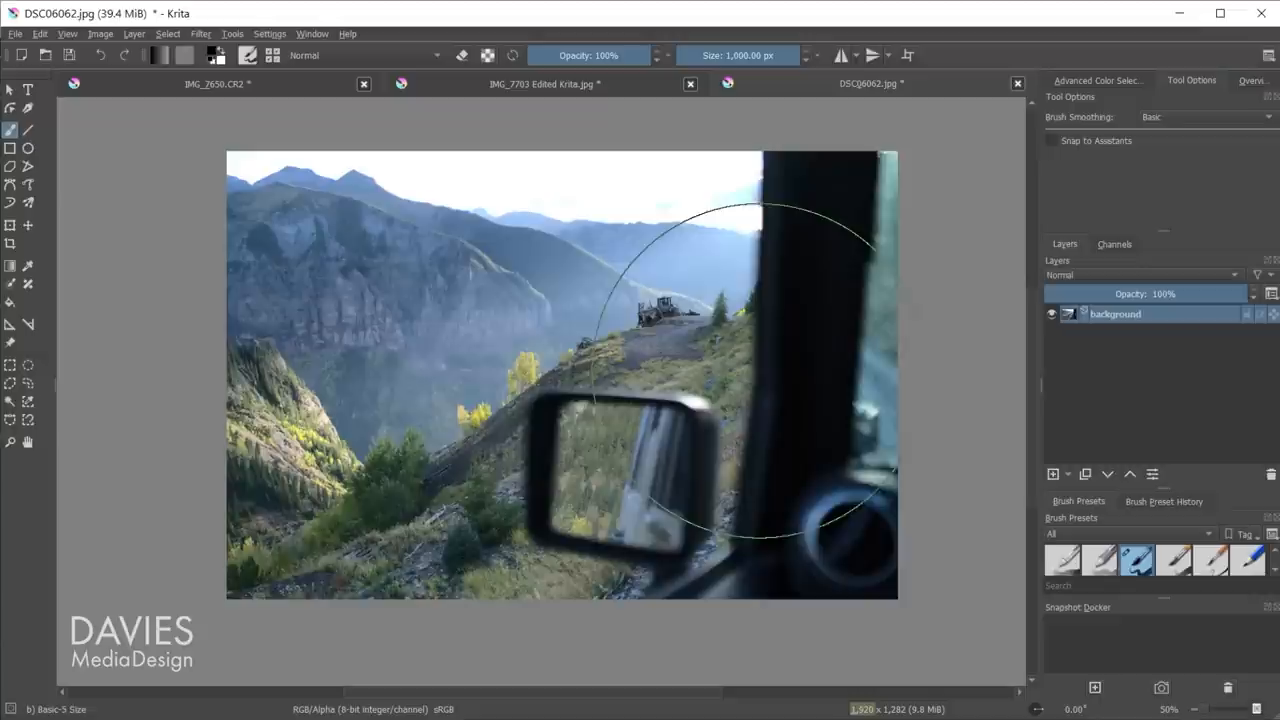
# Start adding a new filter layer to the mountain road photo.
pyautogui.click(200, 33)
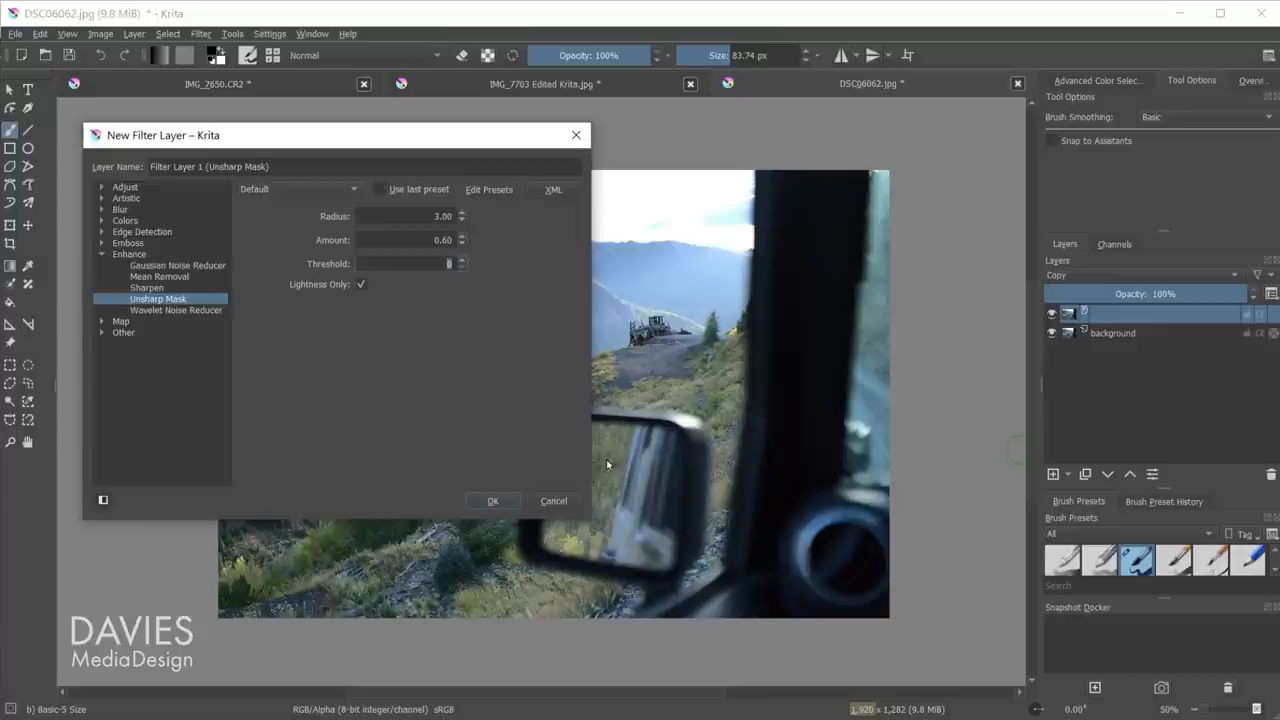
# Apply the Oilpaint artistic filter layer over the mountain road photo.
pyautogui.click(491, 500)
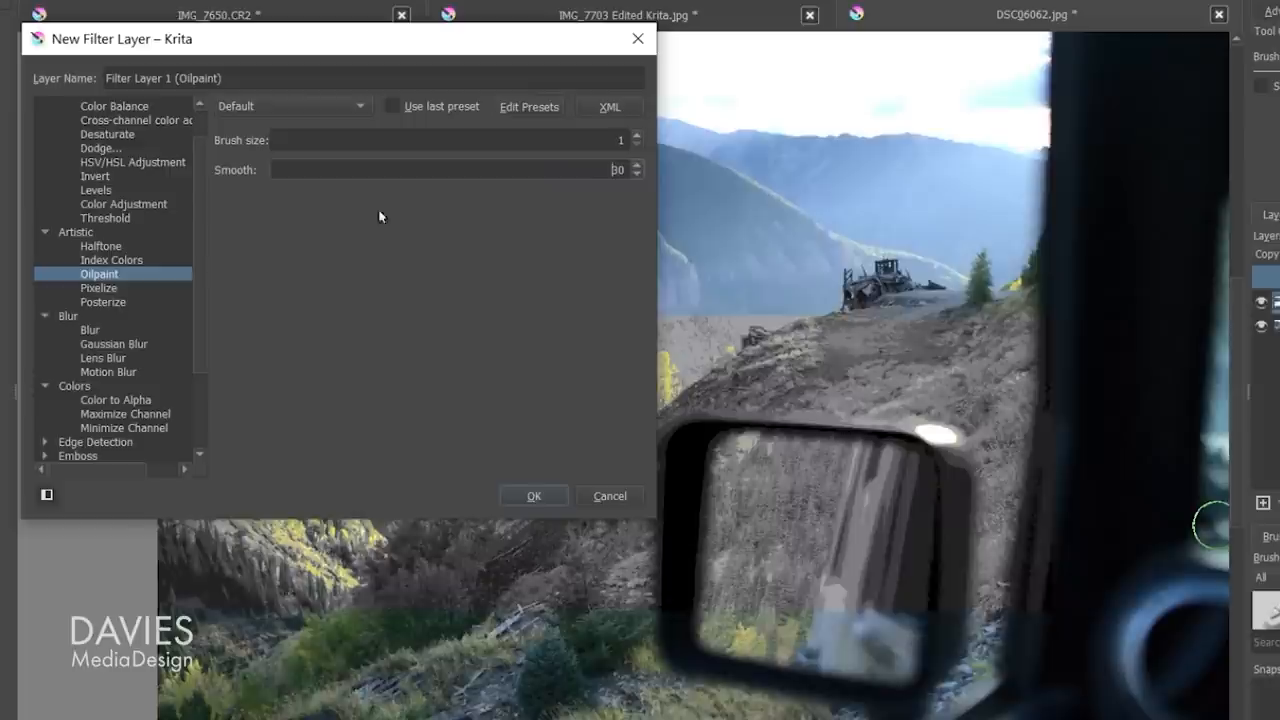
pyautogui.click(102, 301)
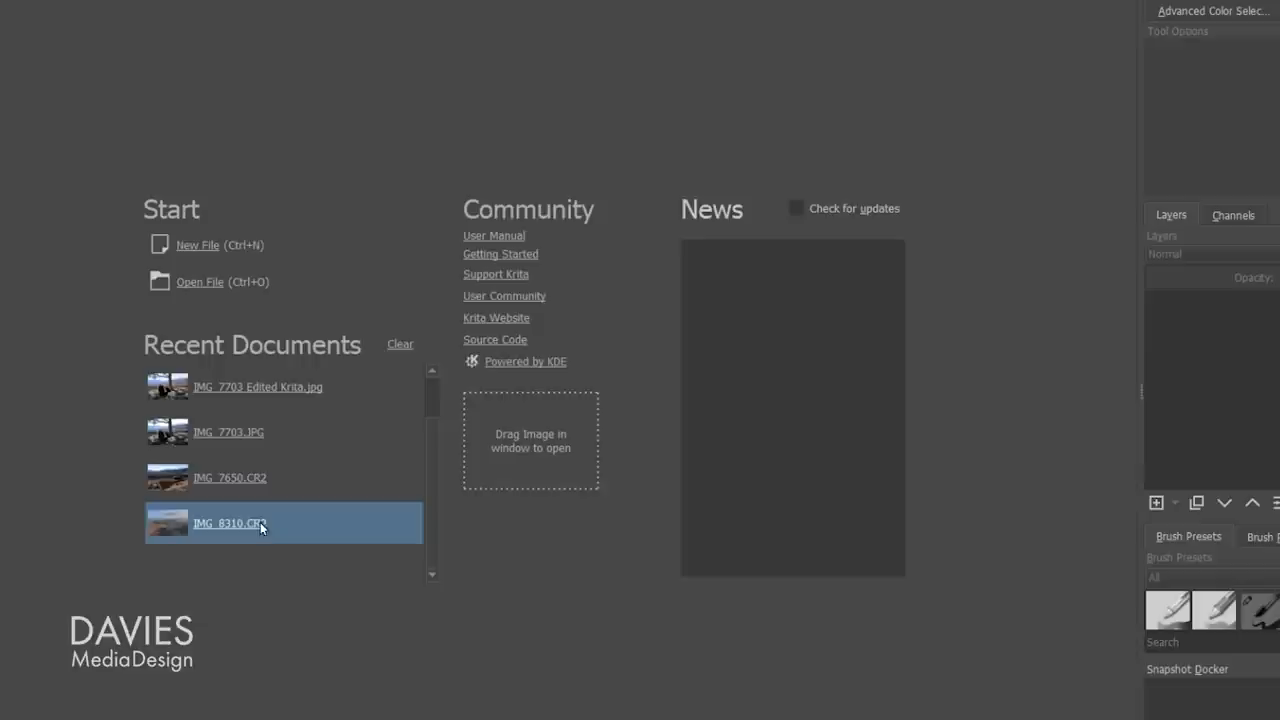
# Open IMG_8310.CR2, set Highlights to Unclip, and update the raw preview.
pyautogui.doubleClick(230, 523)
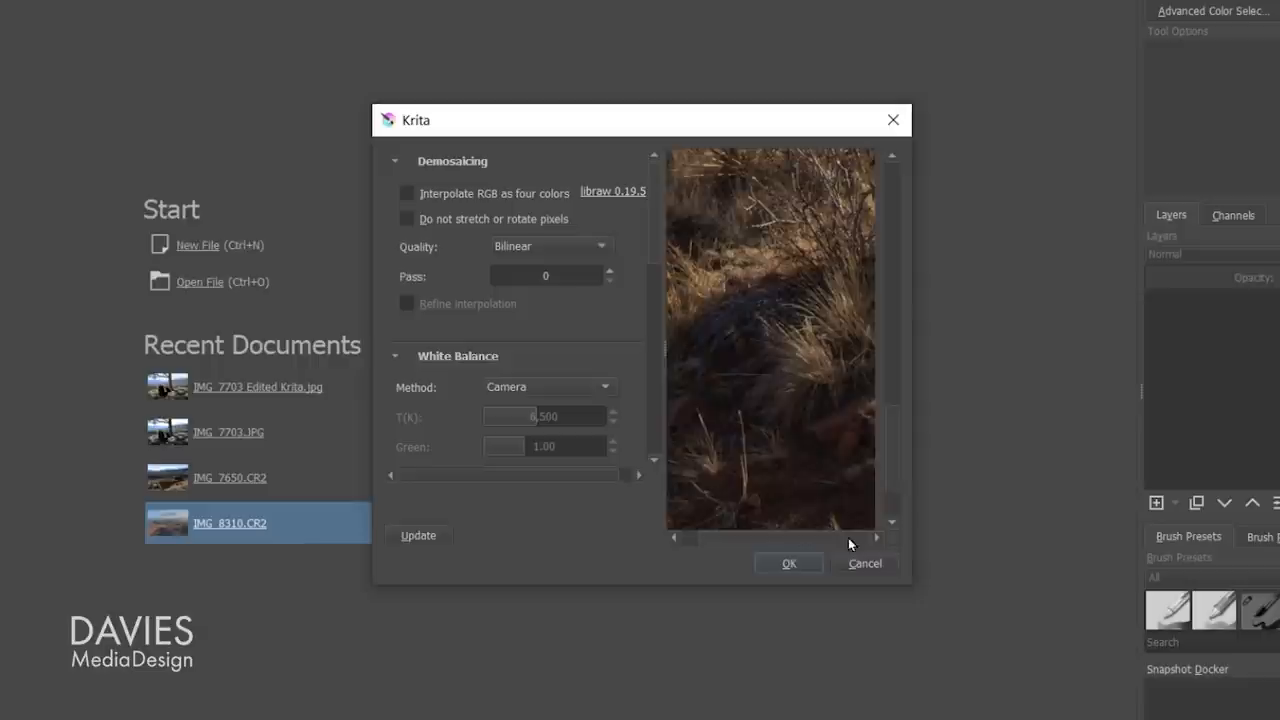
pyautogui.scroll(-3)
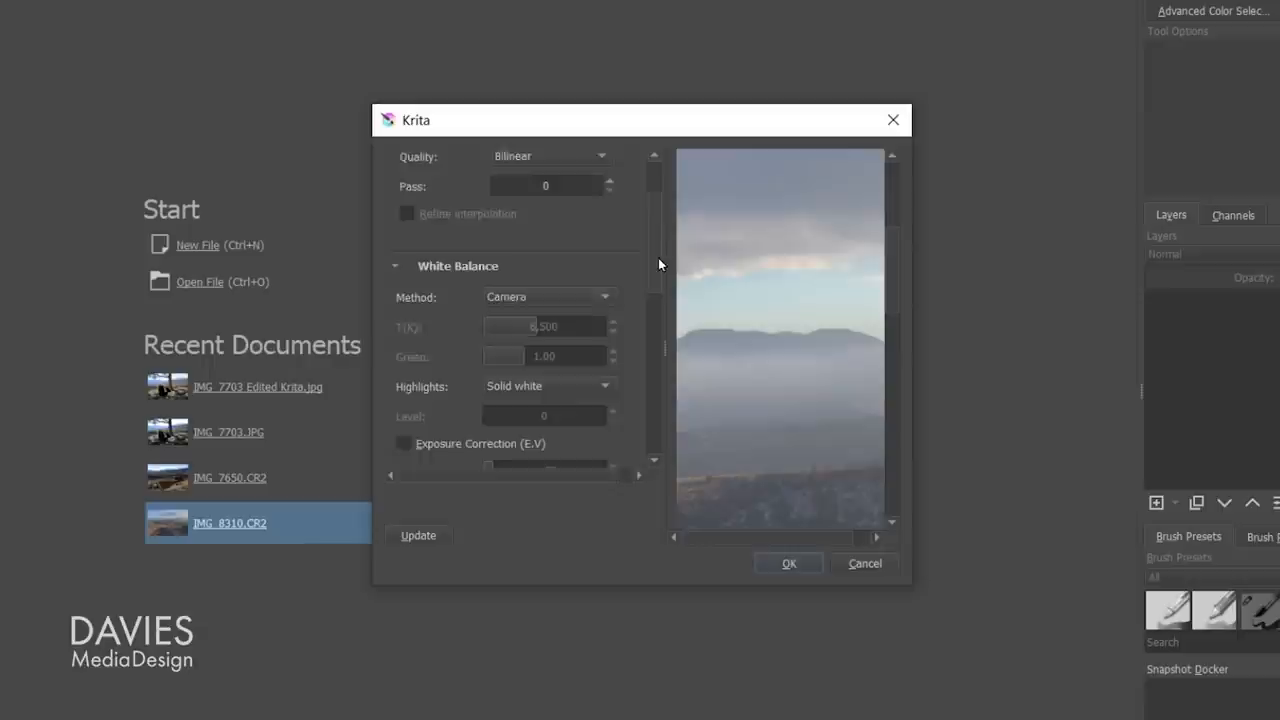
pyautogui.scroll(-3)
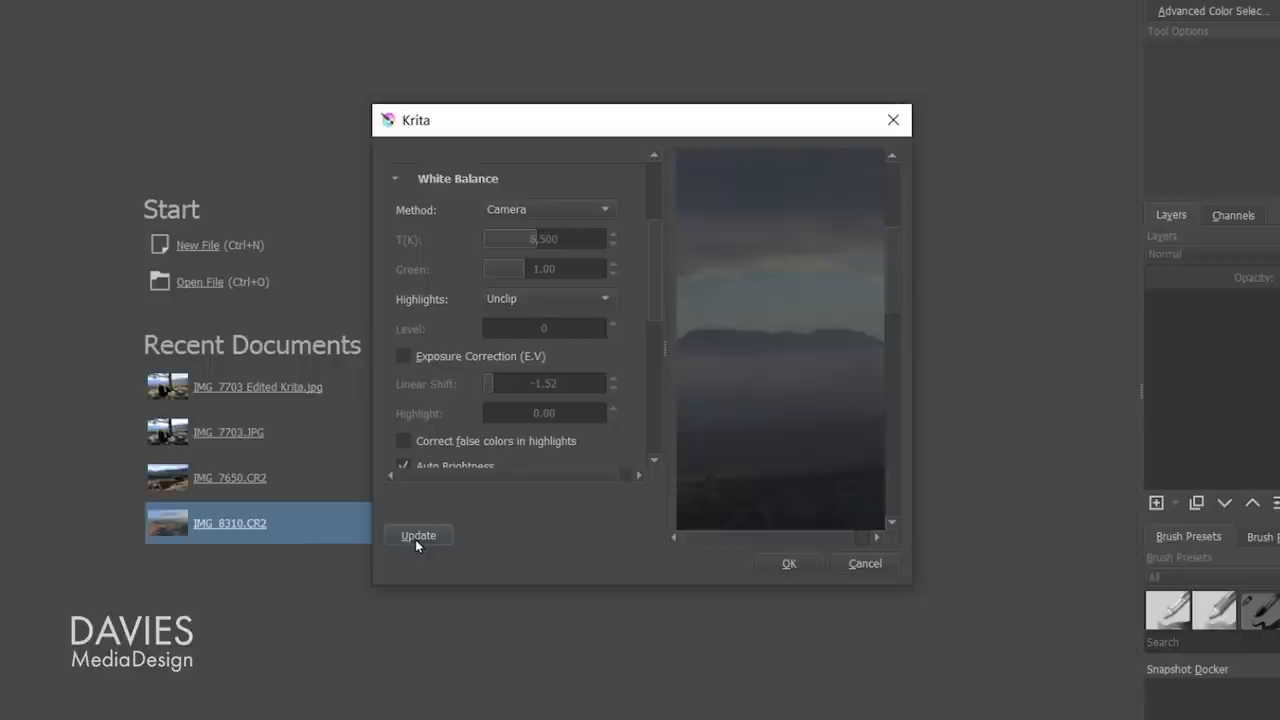
pyautogui.click(548, 298)
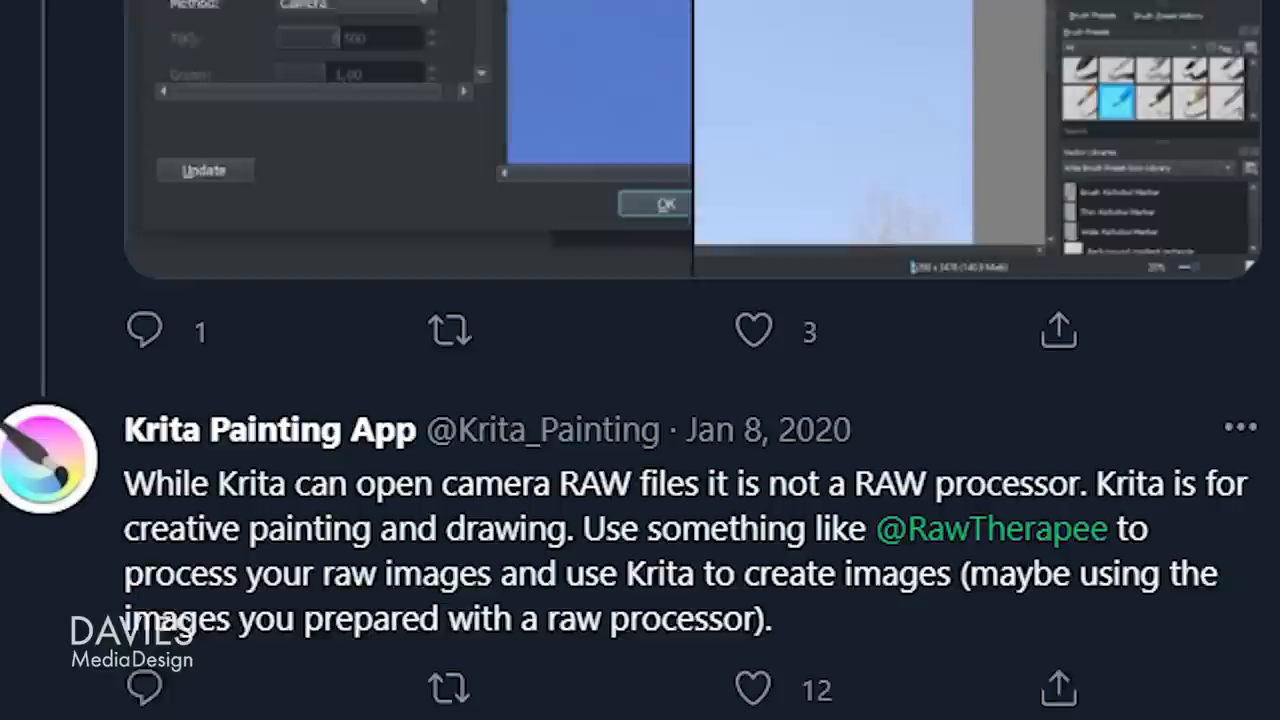
# Scroll to the Krita developers' reply saying Krita is not a RAW processor.
pyautogui.scroll(-3)
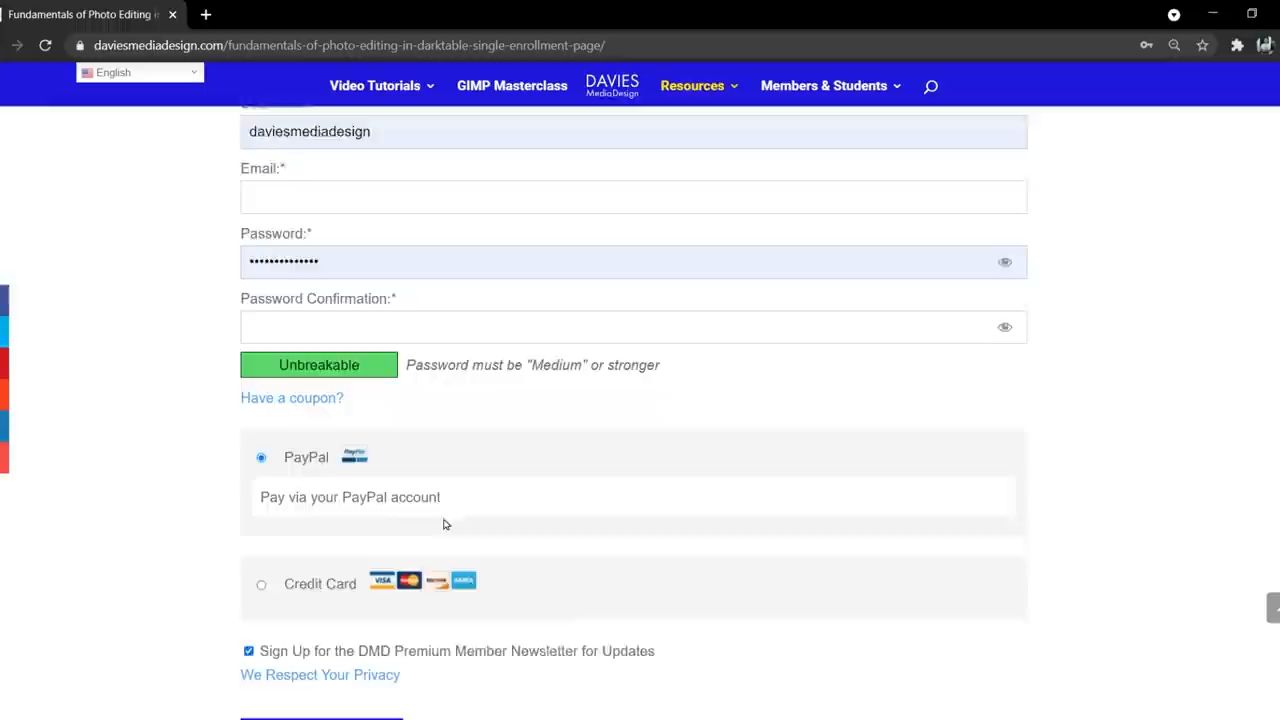
# Switch away from the darktable course enrollment page to GIMP.
pyautogui.press('alt+tab')
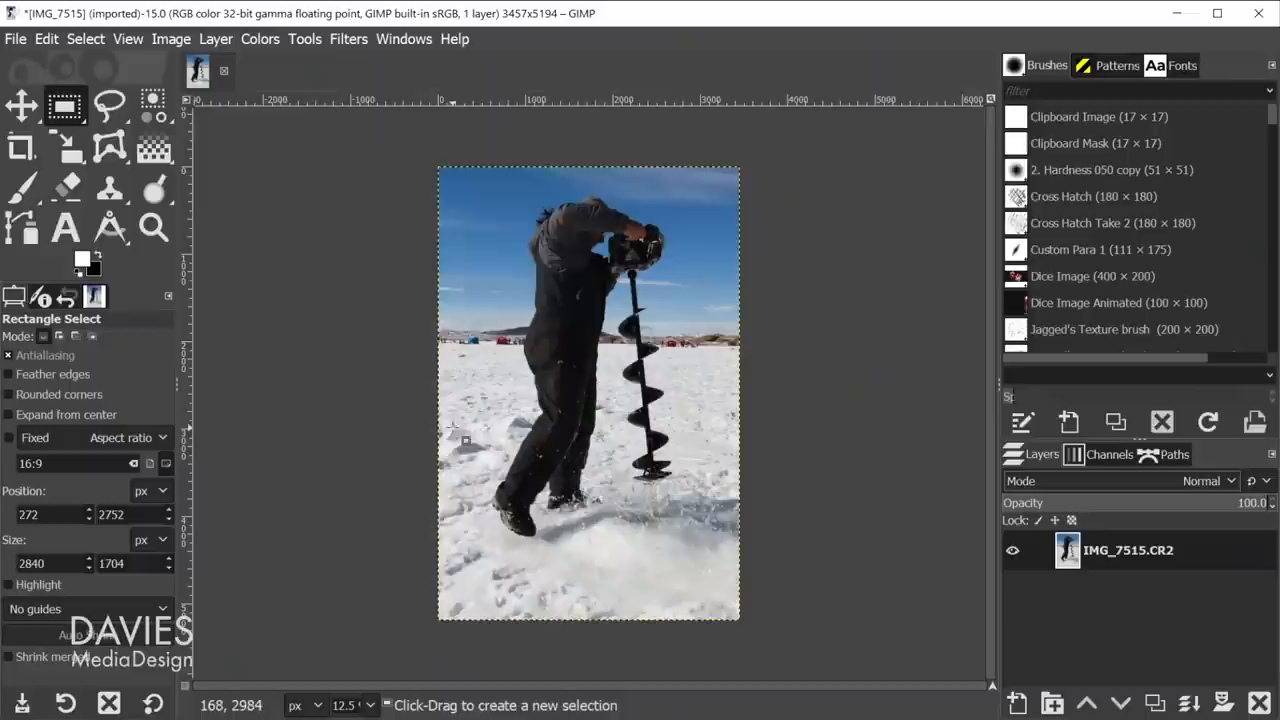
# Draw a rectangular selection on the IMG_7515 ice fisherman photo.
pyautogui.moveTo(465, 442); pyautogui.dragTo(688, 570)
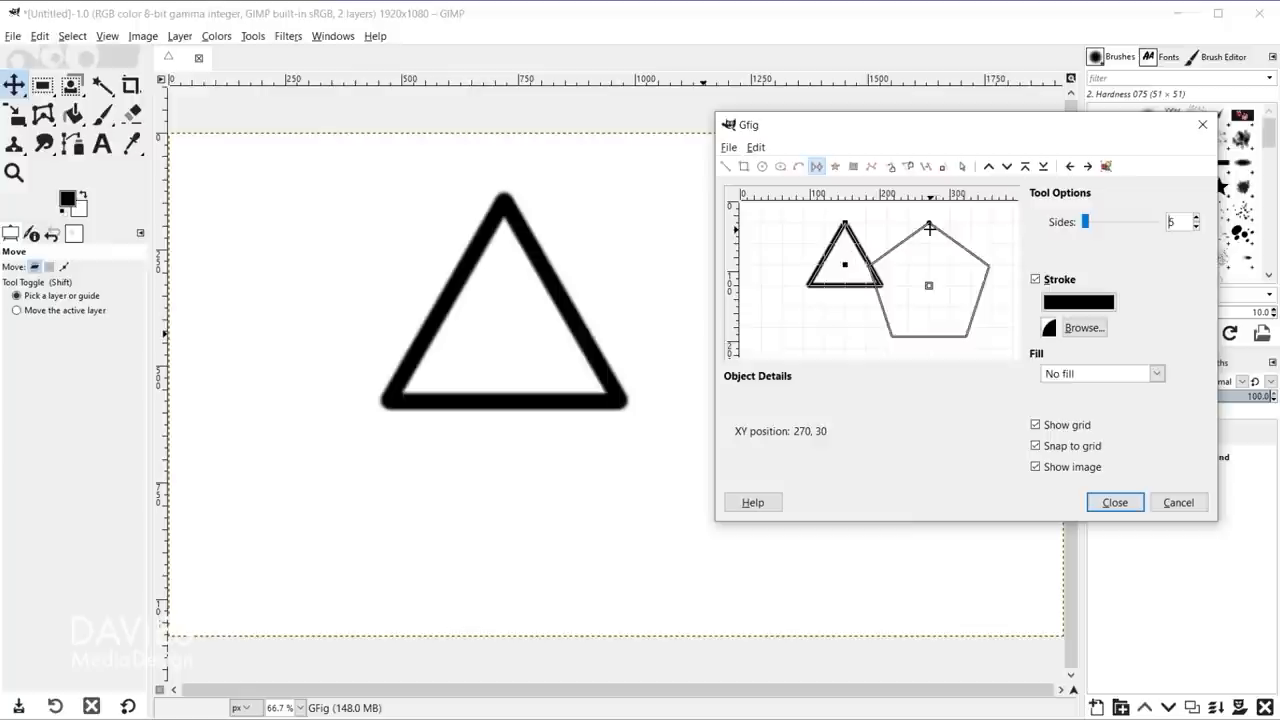
# Add the black triangle and pentagon shapes in the Gfig dialog.
pyautogui.click(835, 166)
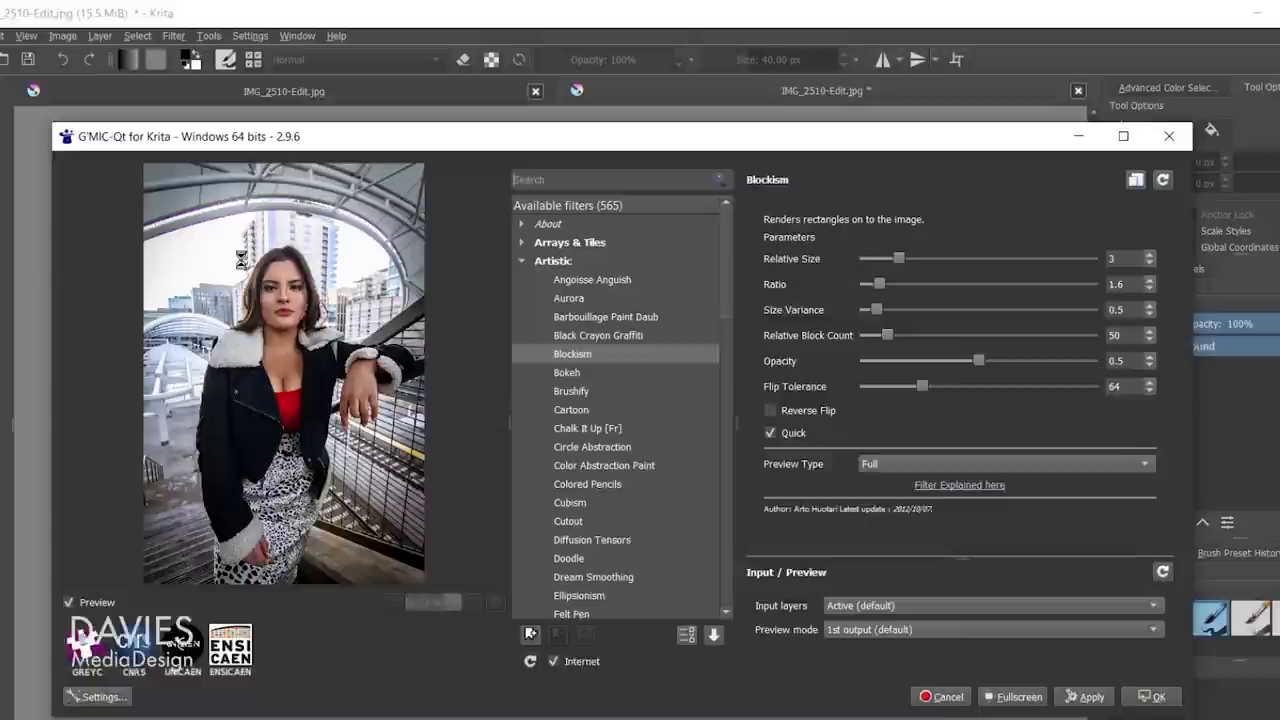
# Preview G'MIC's Artistic Blockism filter on the portrait by the stairs.
pyautogui.click(591, 326)
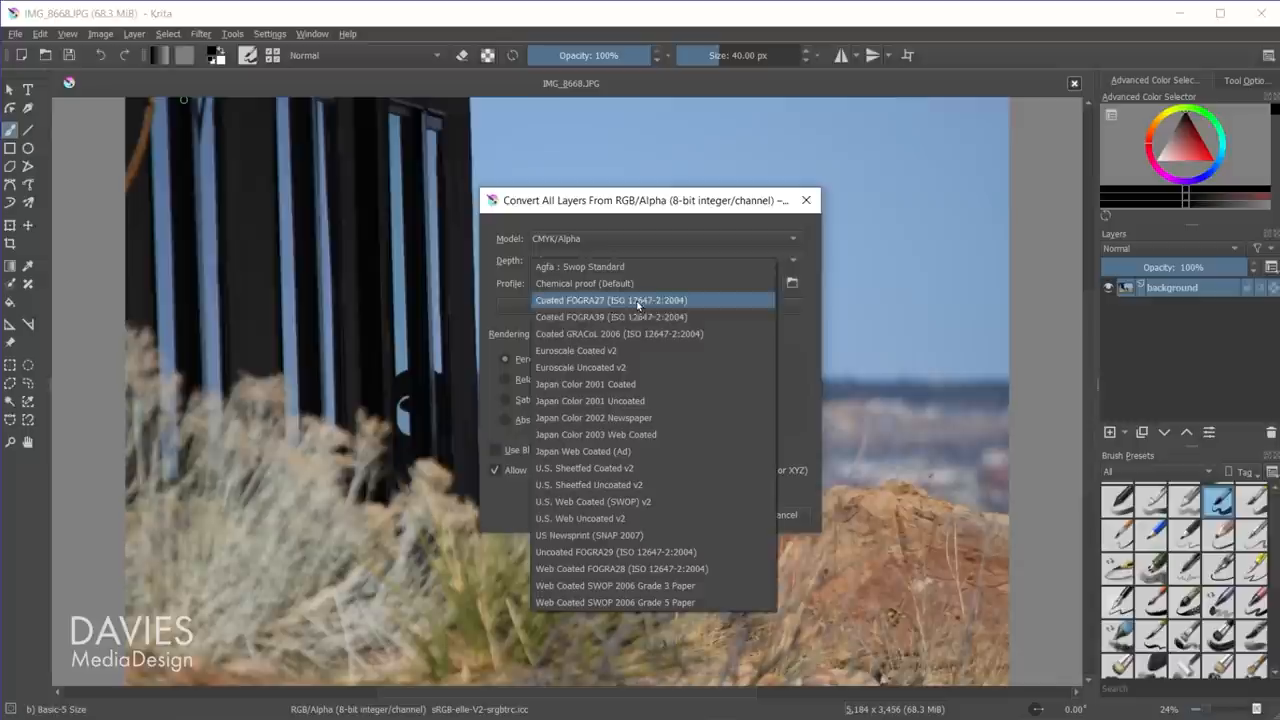
# Pick Euroscale Uncoated v2 as the 8-bit CMYK conversion profile.
pyautogui.click(581, 367)
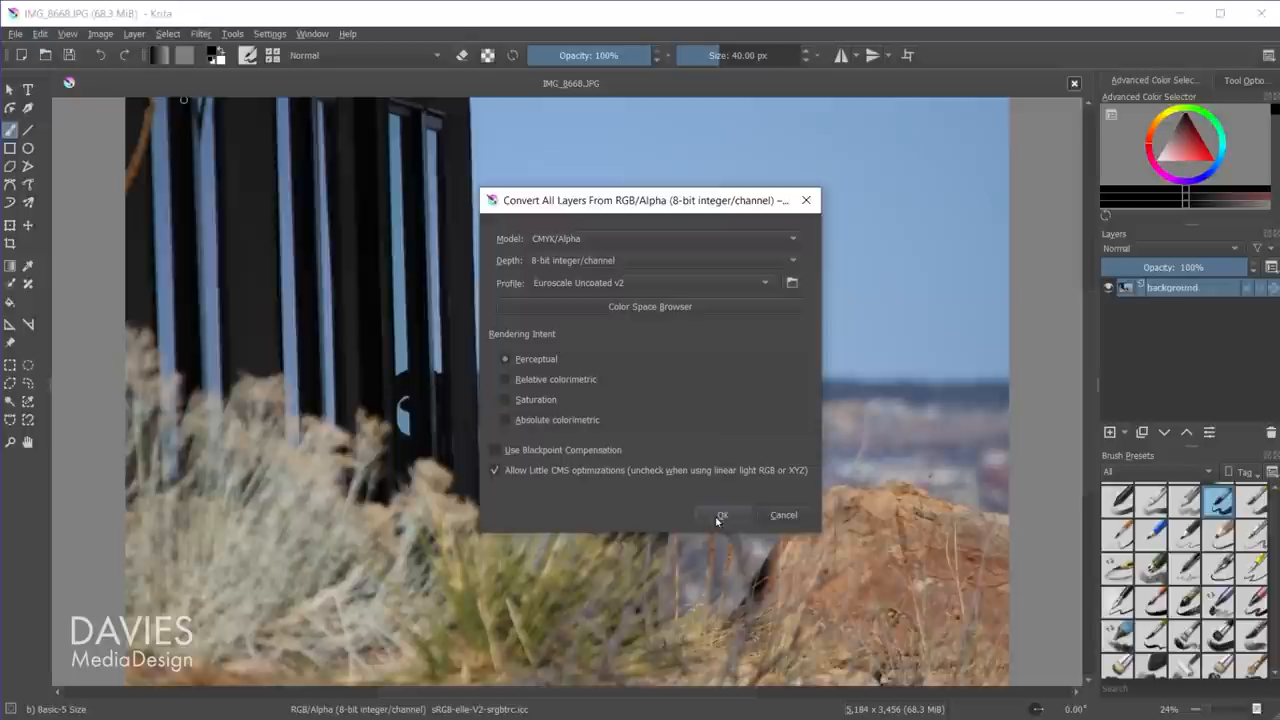